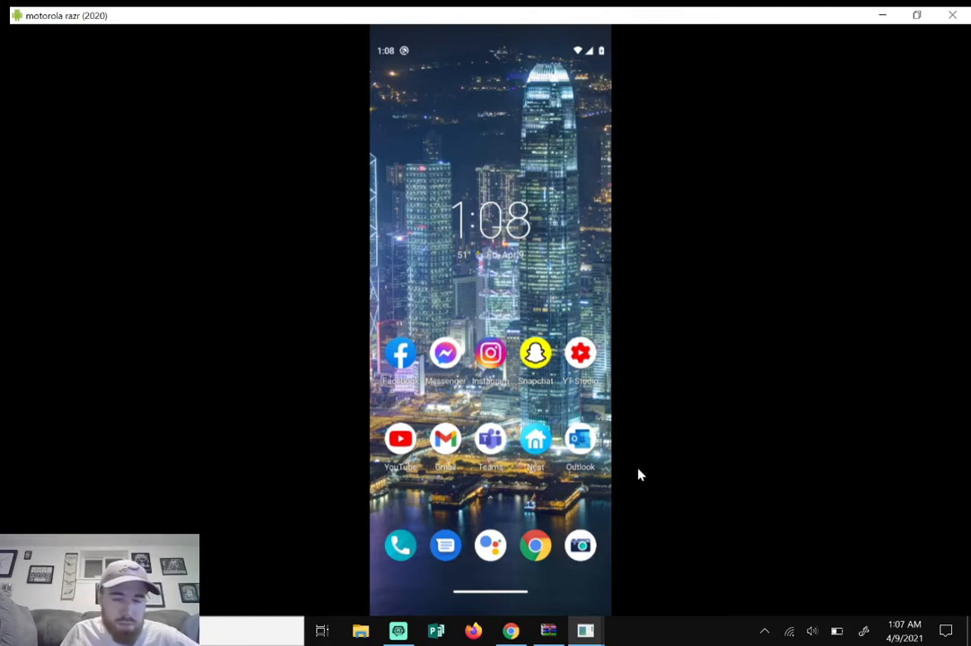
Step: Launch the Google Play Store from the Android app drawer
left_click_drag(538, 359, 404, 359)
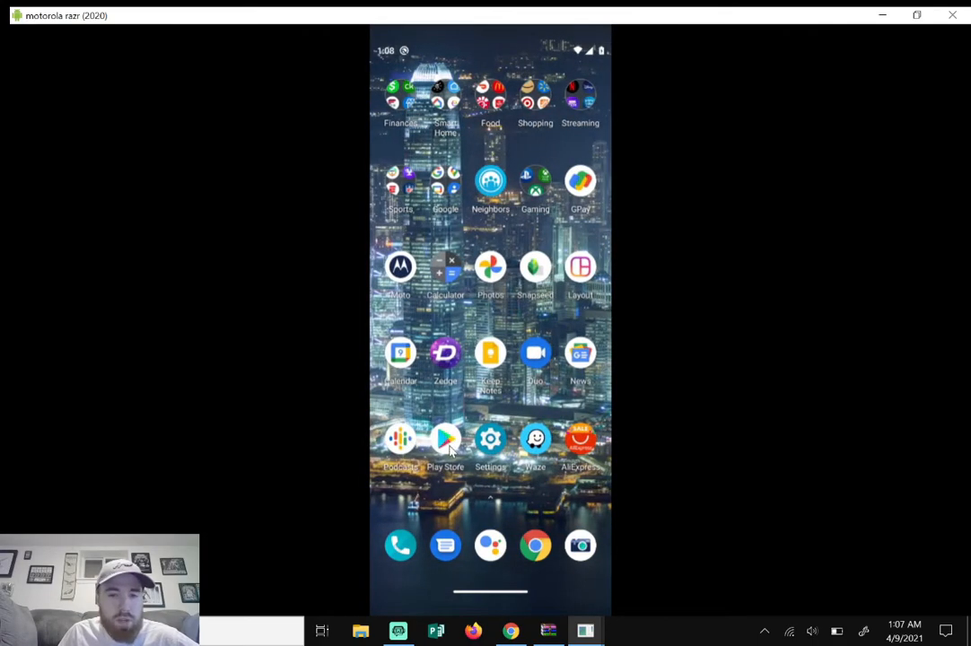
left_click(445, 437)
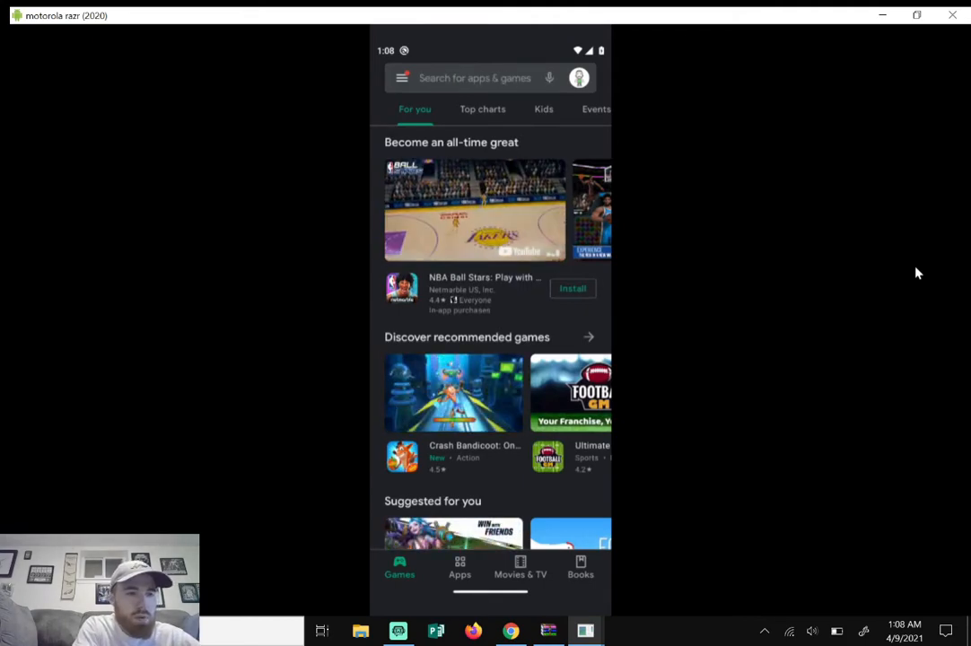
Step: Install Google Voice from the earlier 'google voice' Play Store search
left_click(474, 77)
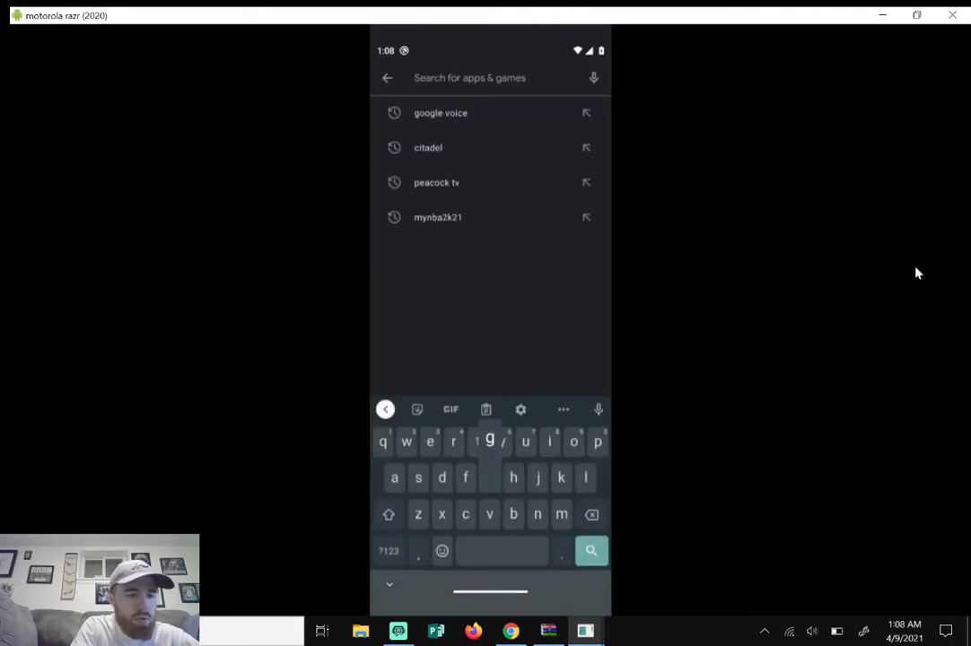
left_click(440, 112)
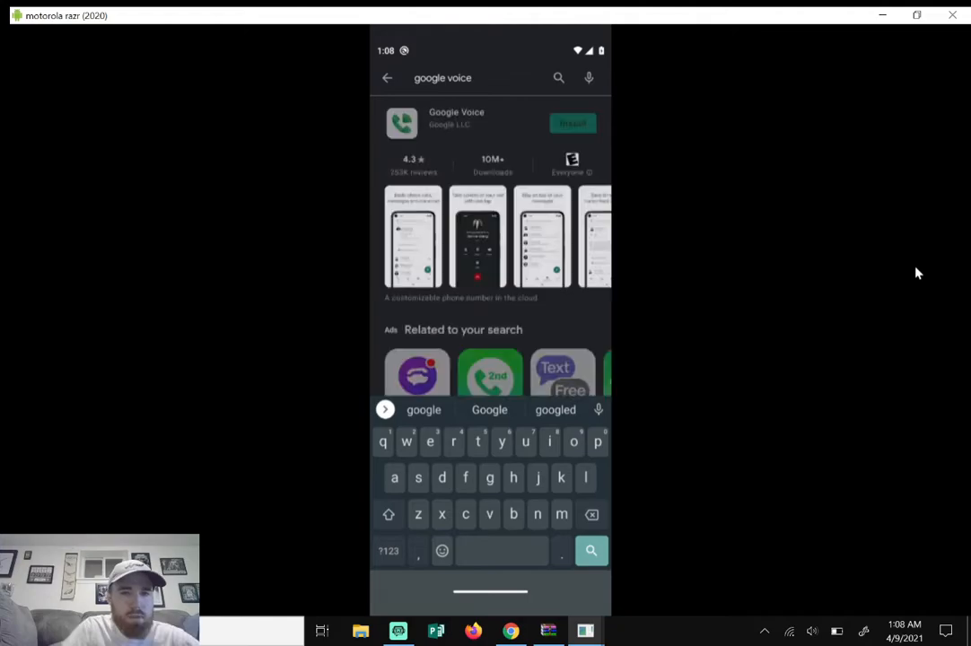
left_click(571, 122)
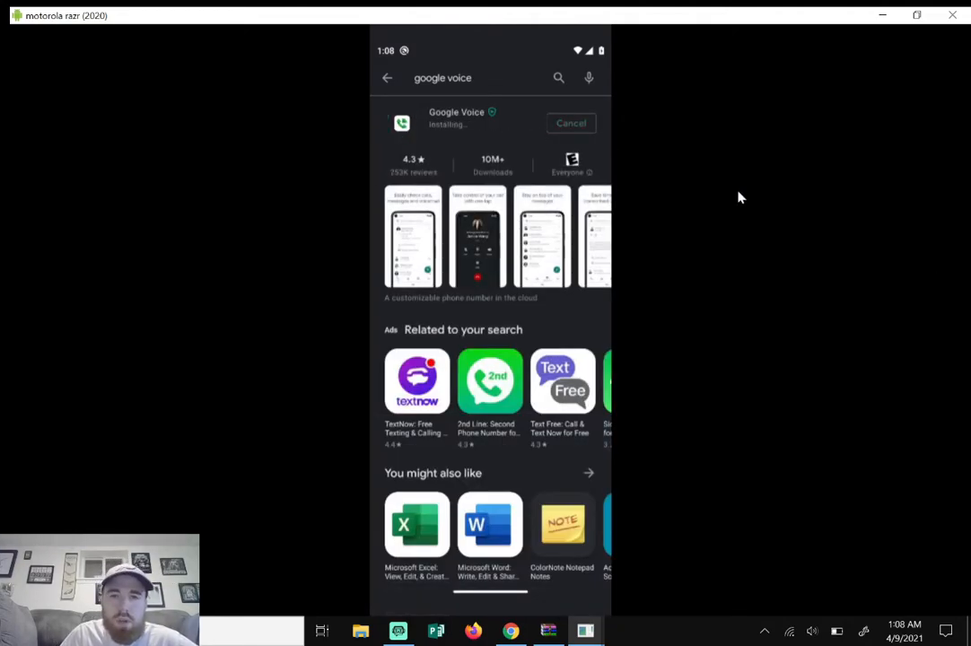
mouse_move(448, 142)
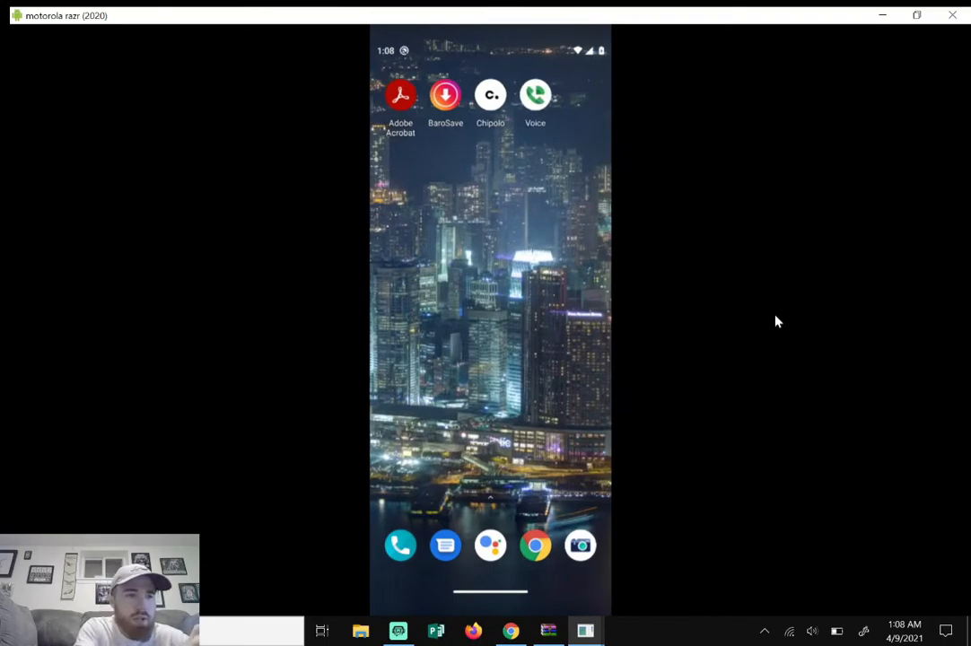
Step: Launch the newly installed Voice app to reach its Google Account sign-in prompt
left_click(534, 94)
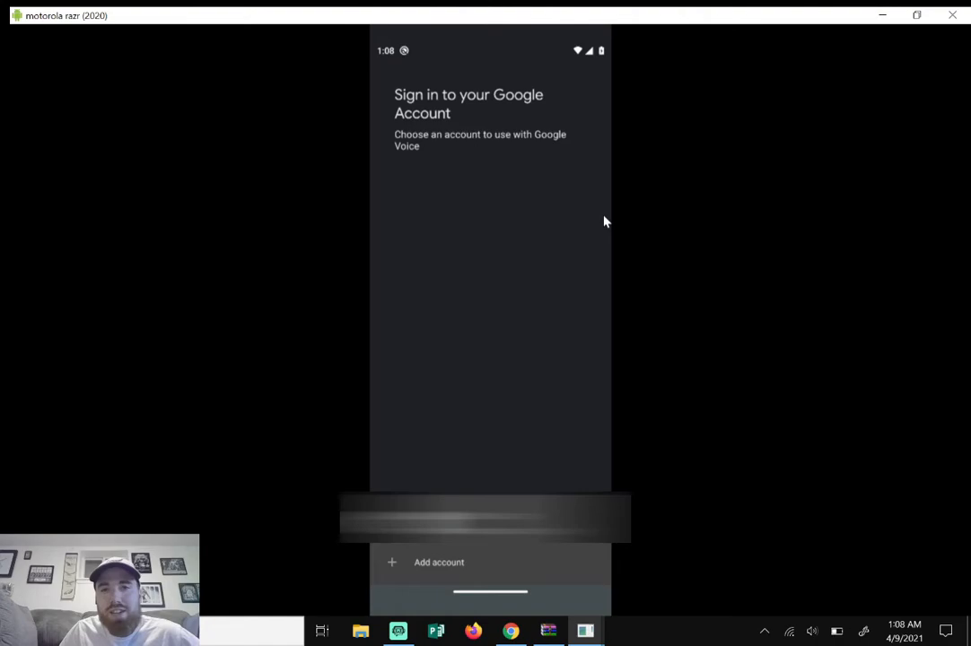
mouse_move(517, 158)
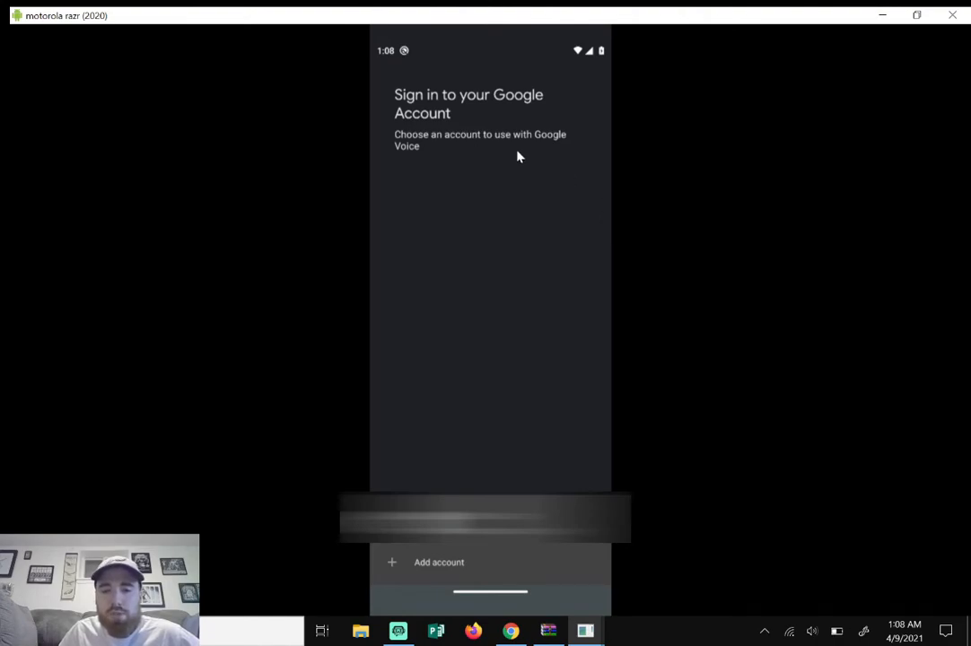
mouse_move(456, 308)
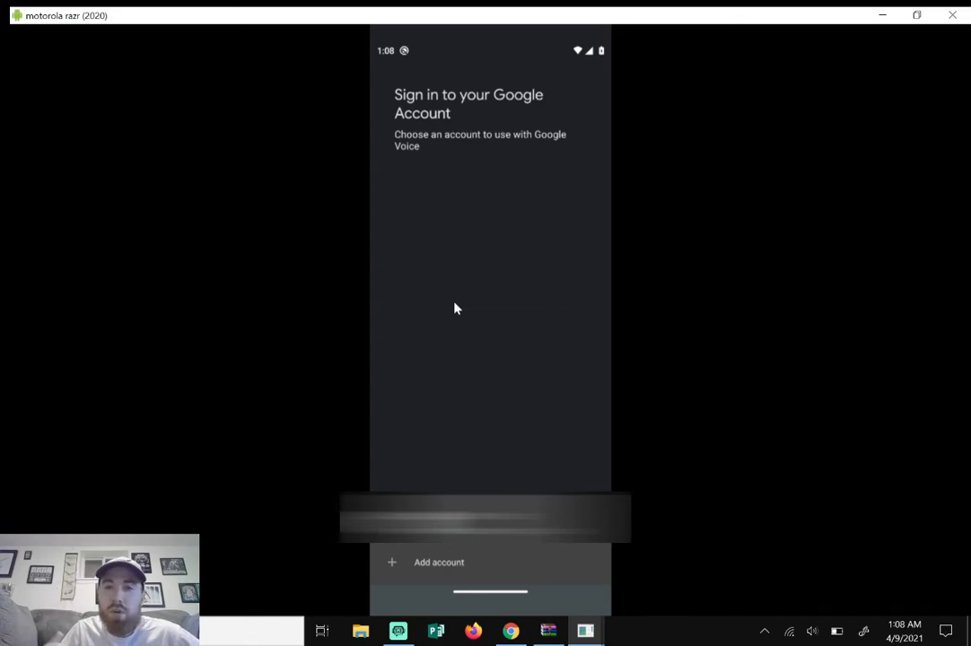
mouse_move(559, 349)
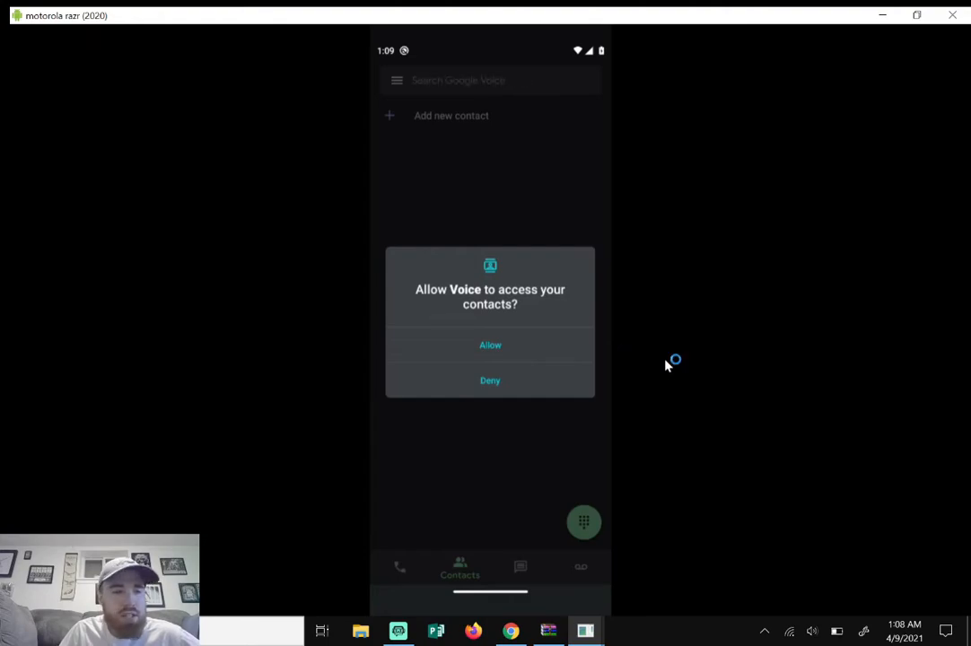
mouse_move(667, 366)
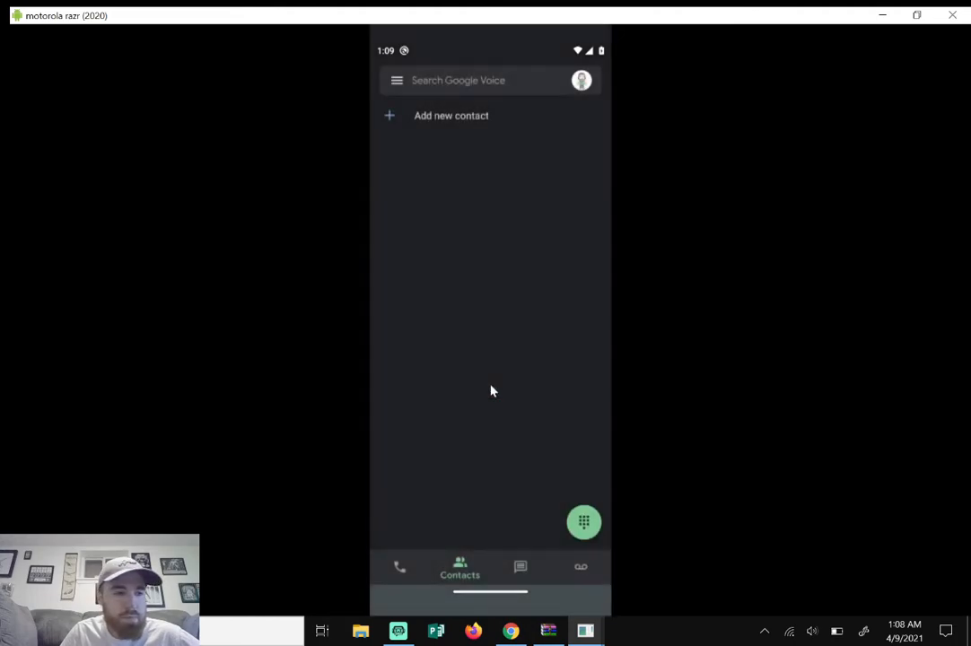
mouse_move(596, 353)
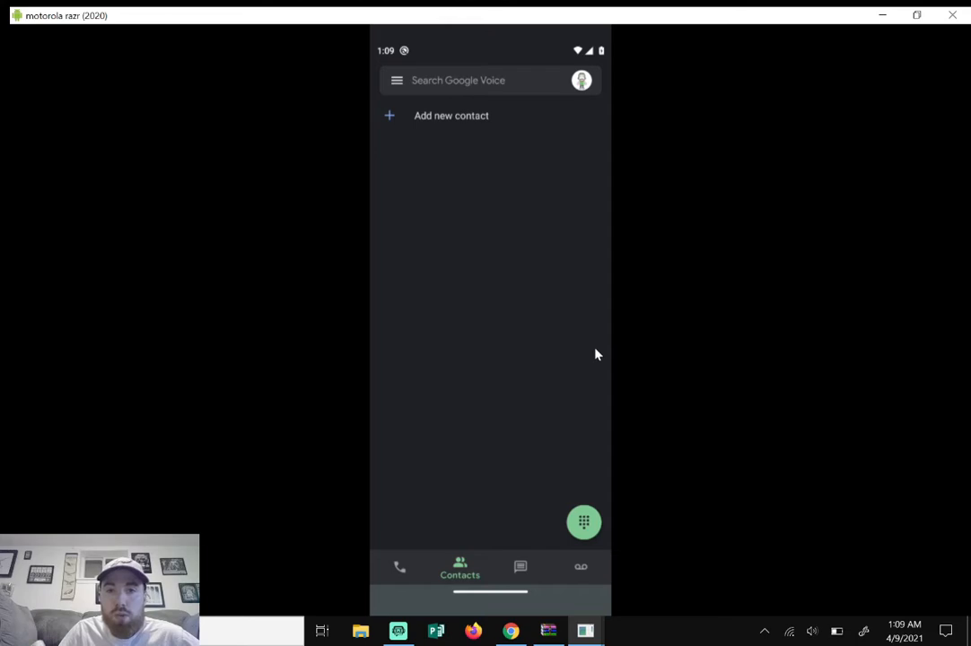
mouse_move(464, 185)
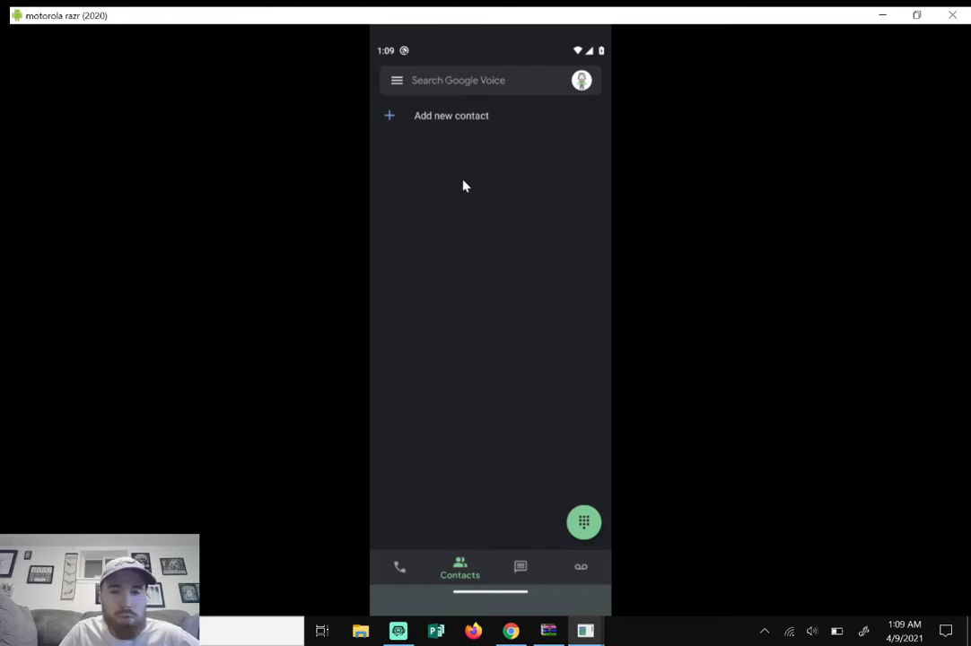
mouse_move(398, 97)
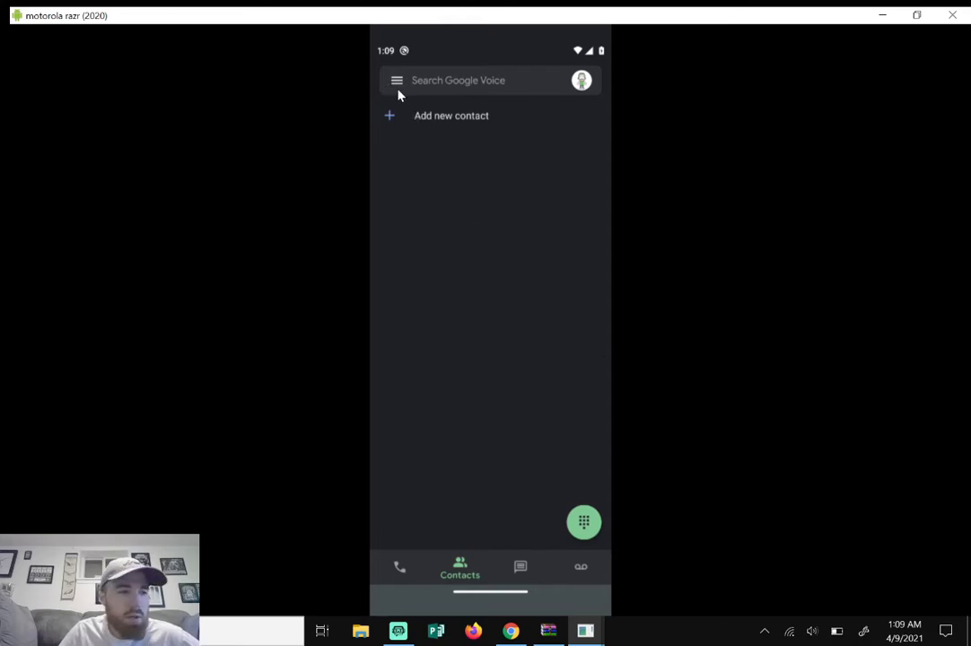
Step: Reach 'Select a Google Voice number' via the navigation menu and Settings
left_click(396, 79)
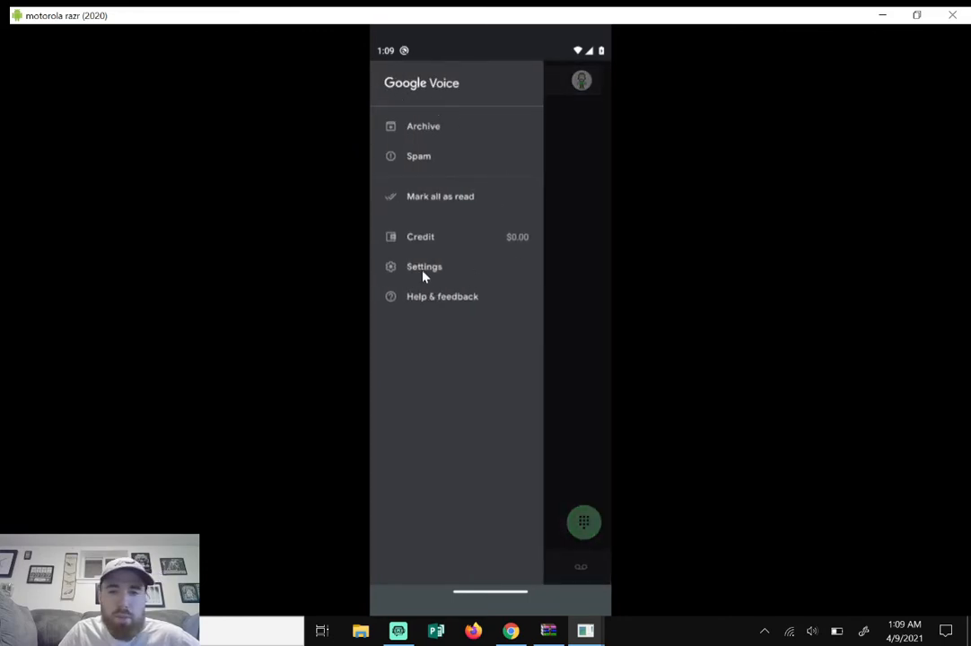
left_click(423, 266)
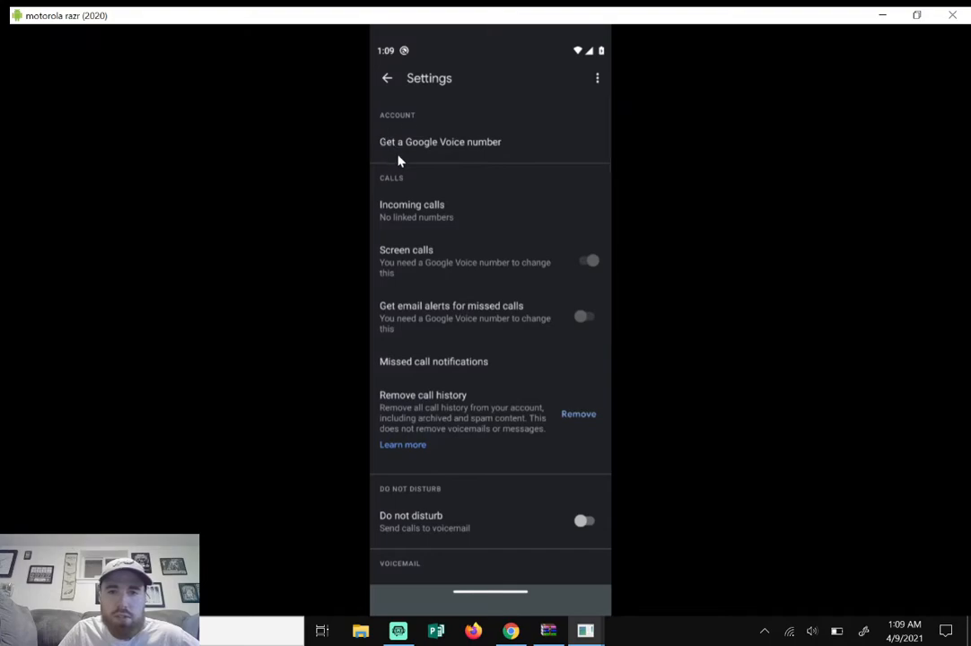
mouse_move(404, 191)
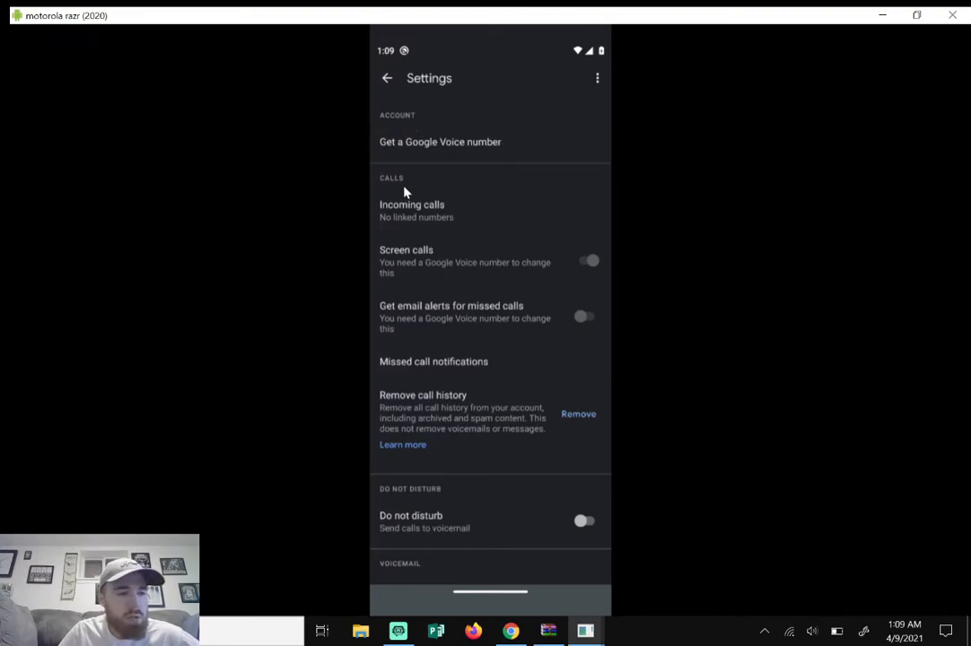
left_click(440, 142)
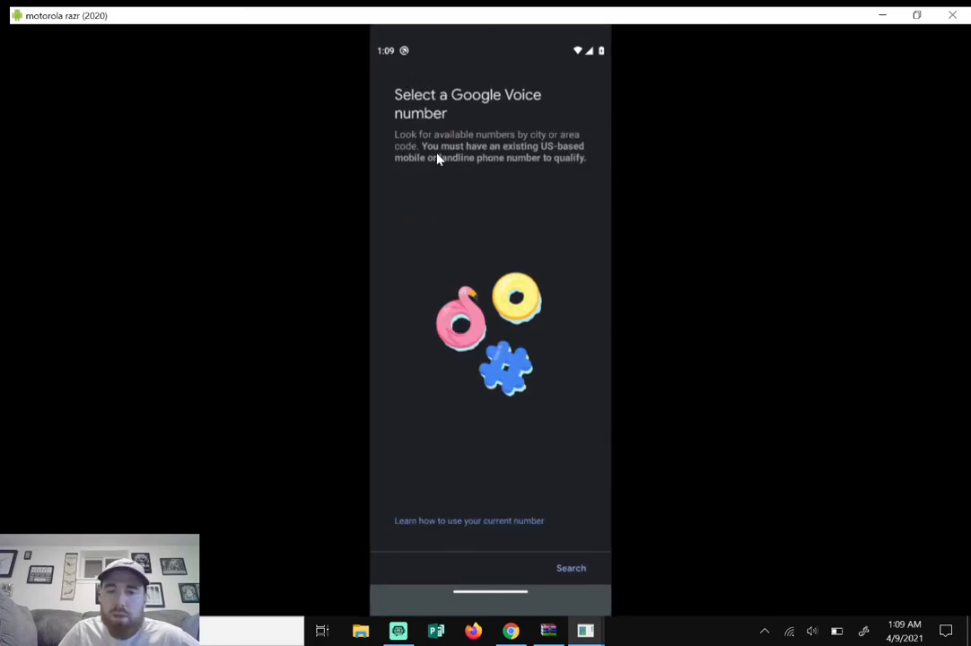
mouse_move(413, 183)
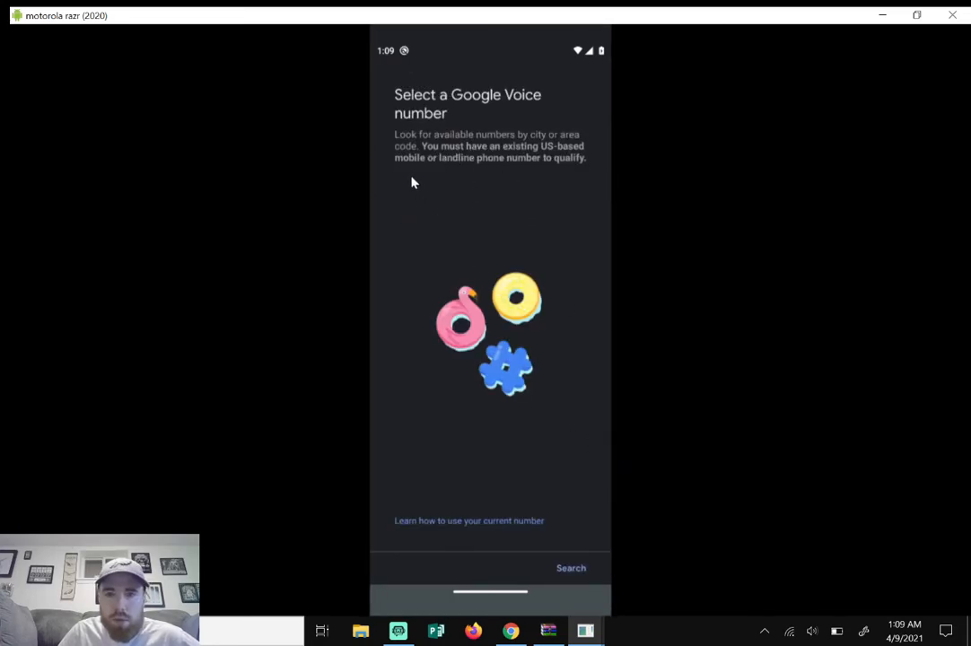
mouse_move(549, 578)
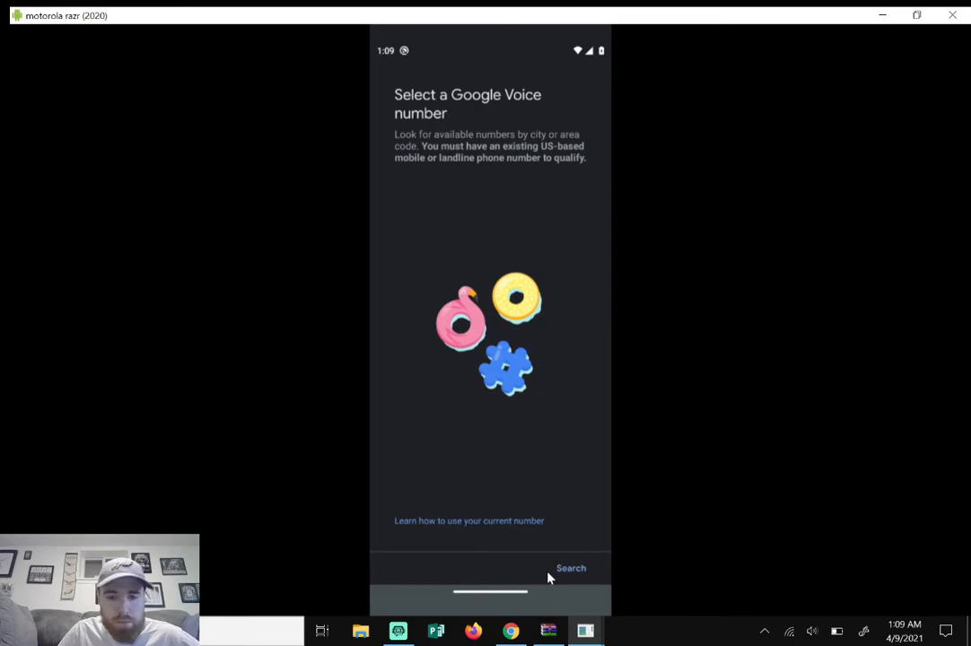
Step: Start the number search showing suggested locations like West Chester, Swedesboro and Parkesburg
left_click(570, 567)
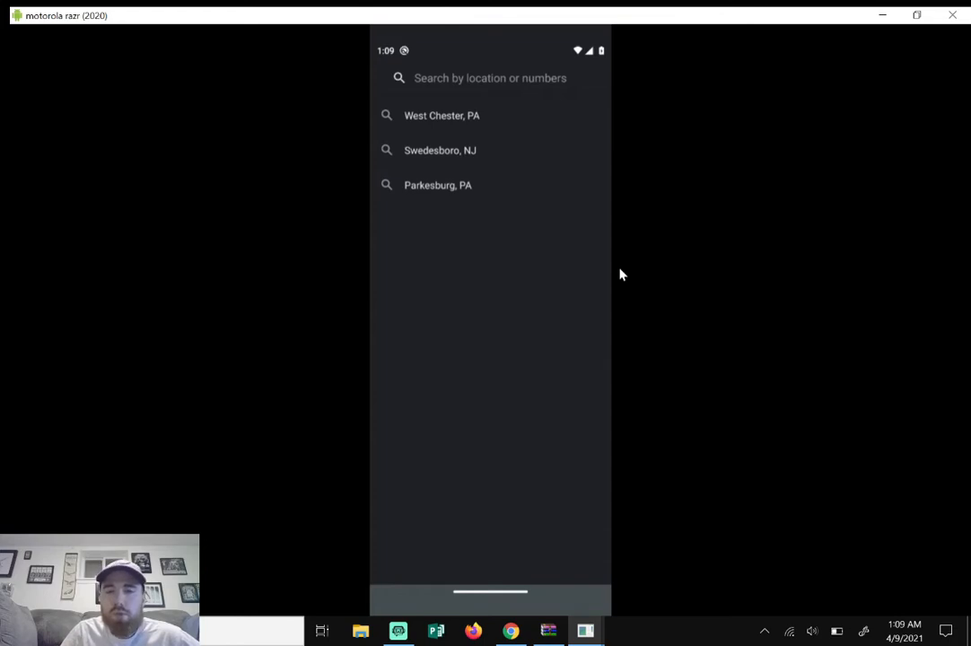
mouse_move(531, 168)
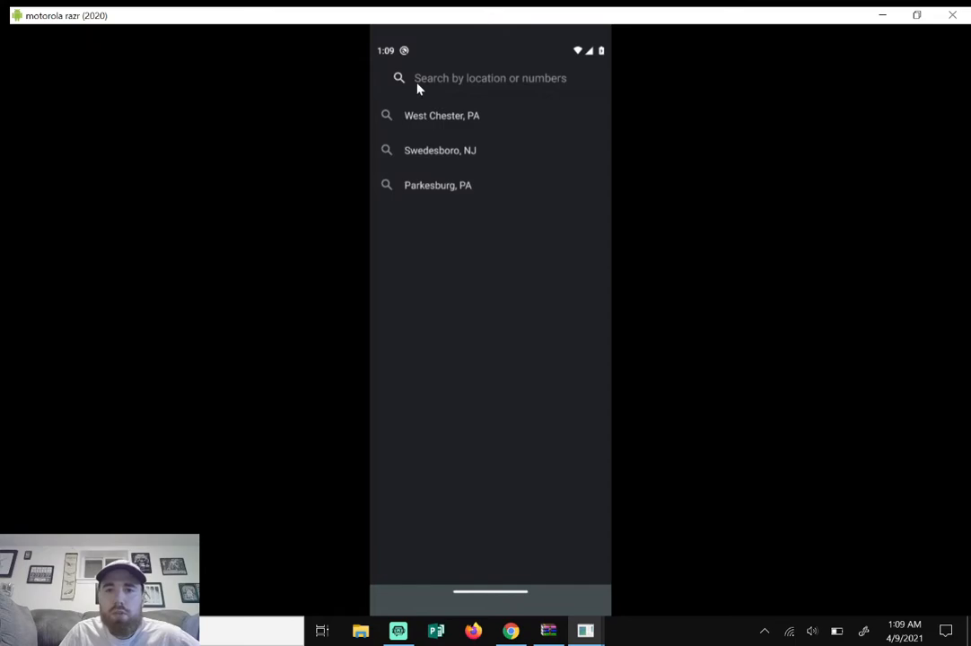
mouse_move(484, 94)
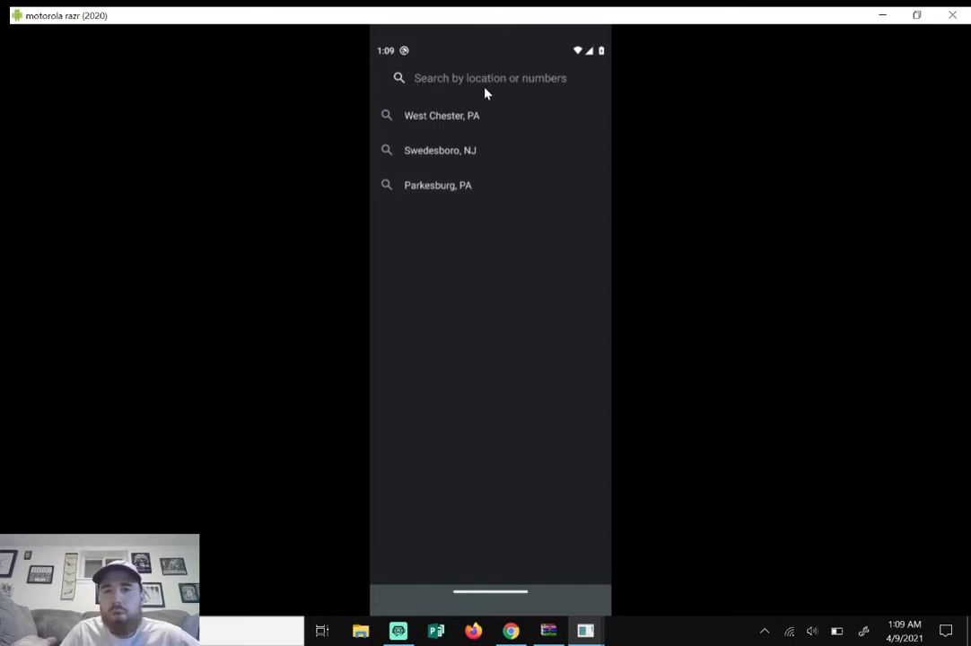
mouse_move(488, 84)
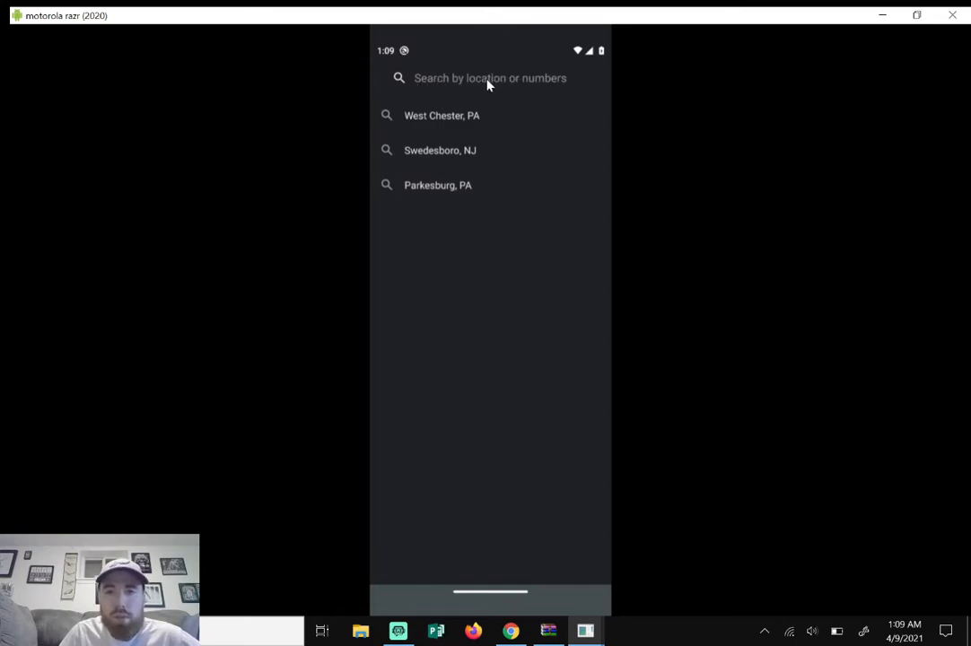
mouse_move(459, 124)
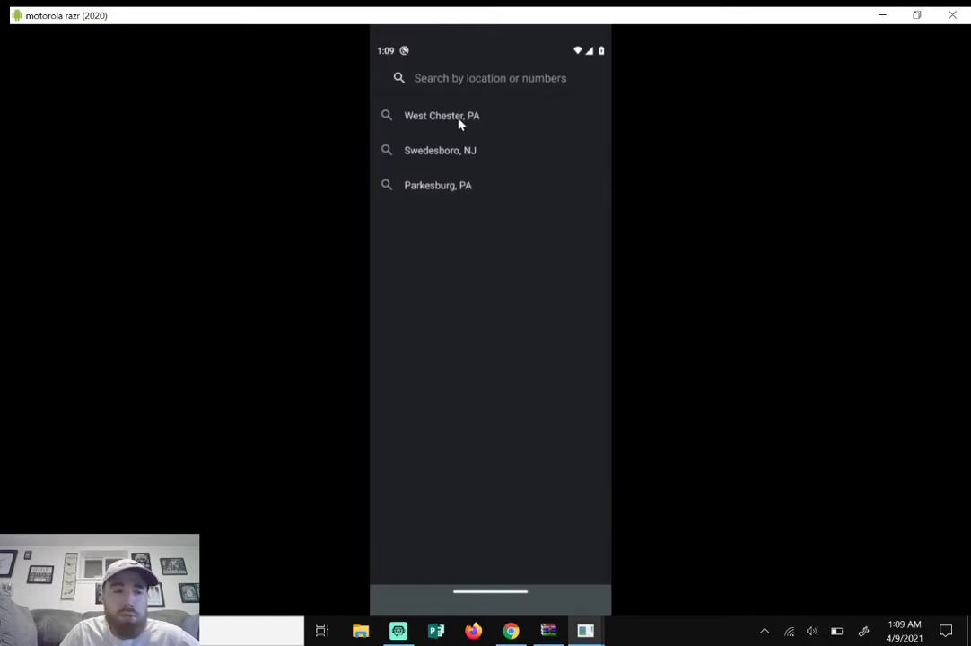
mouse_move(434, 124)
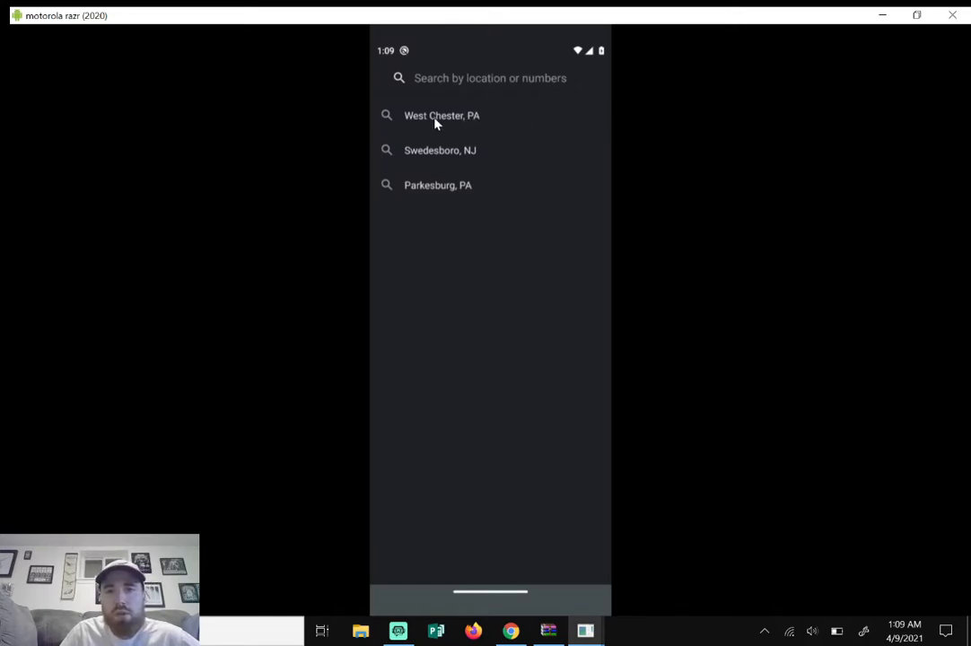
left_click(442, 114)
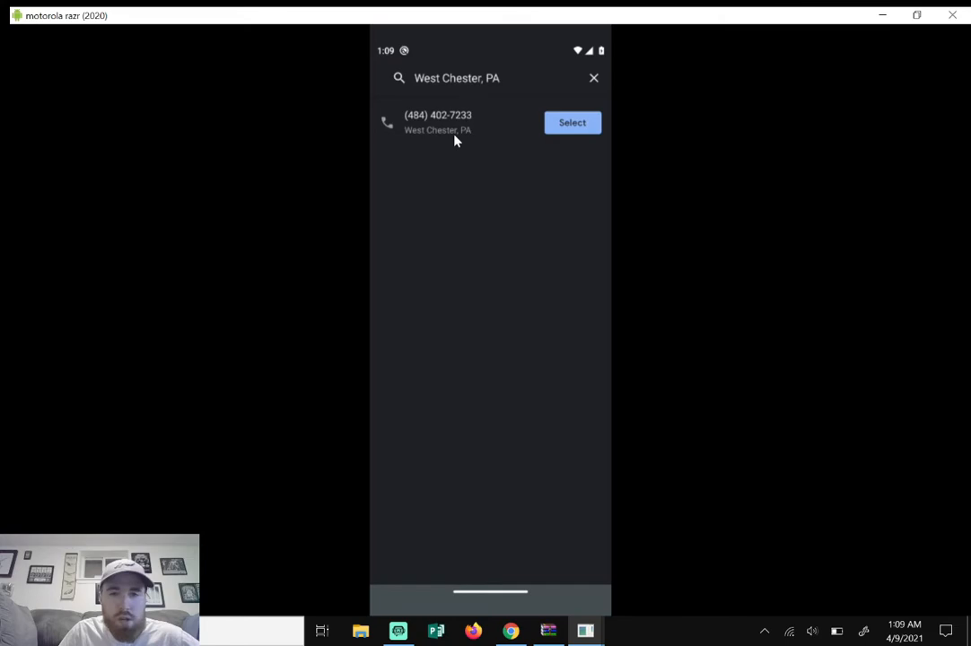
mouse_move(459, 163)
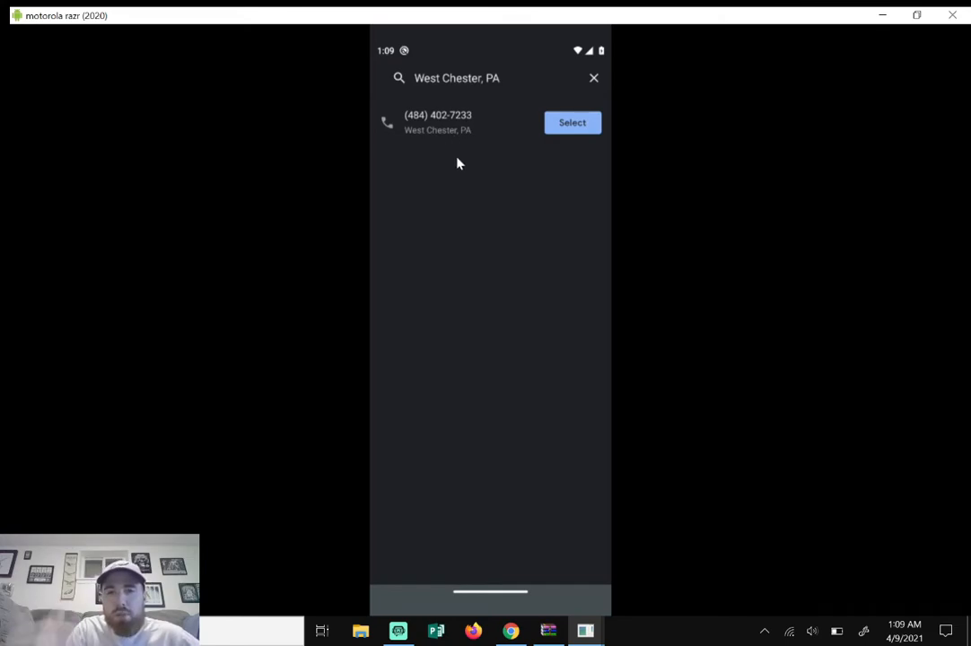
mouse_move(477, 190)
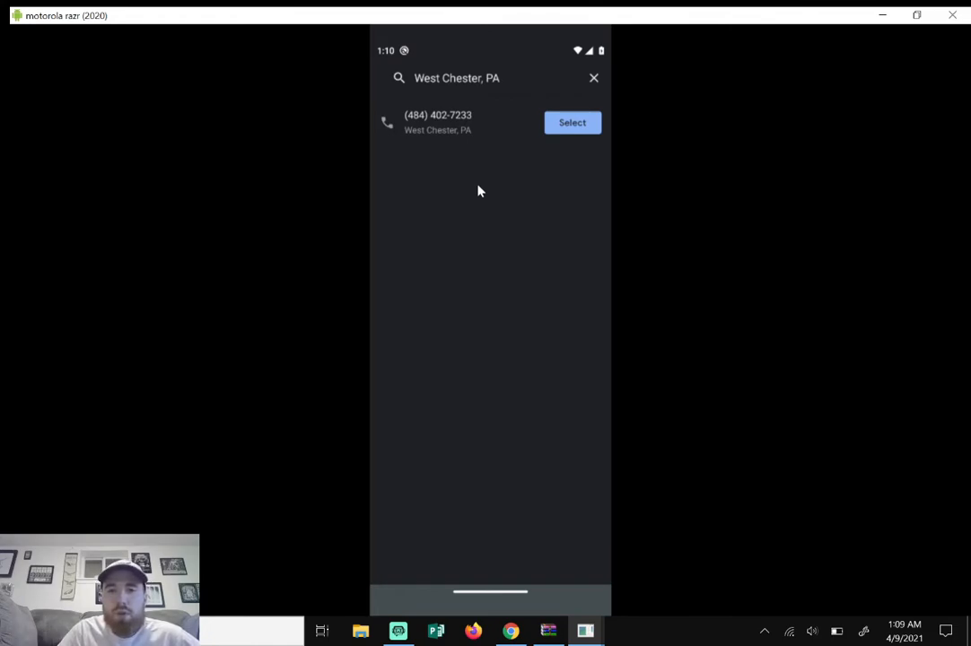
mouse_move(513, 97)
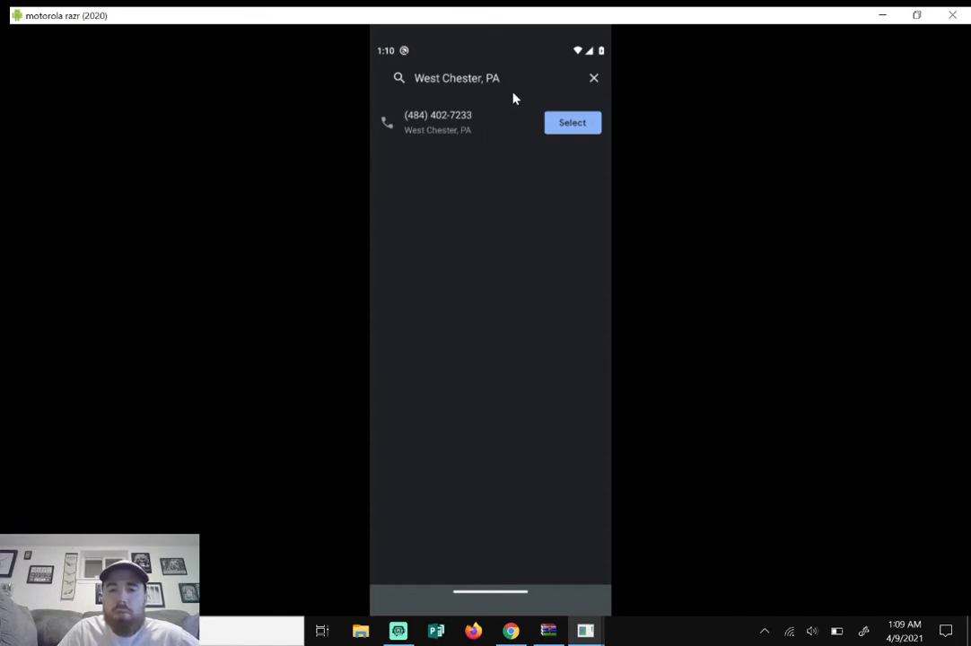
mouse_move(217, 374)
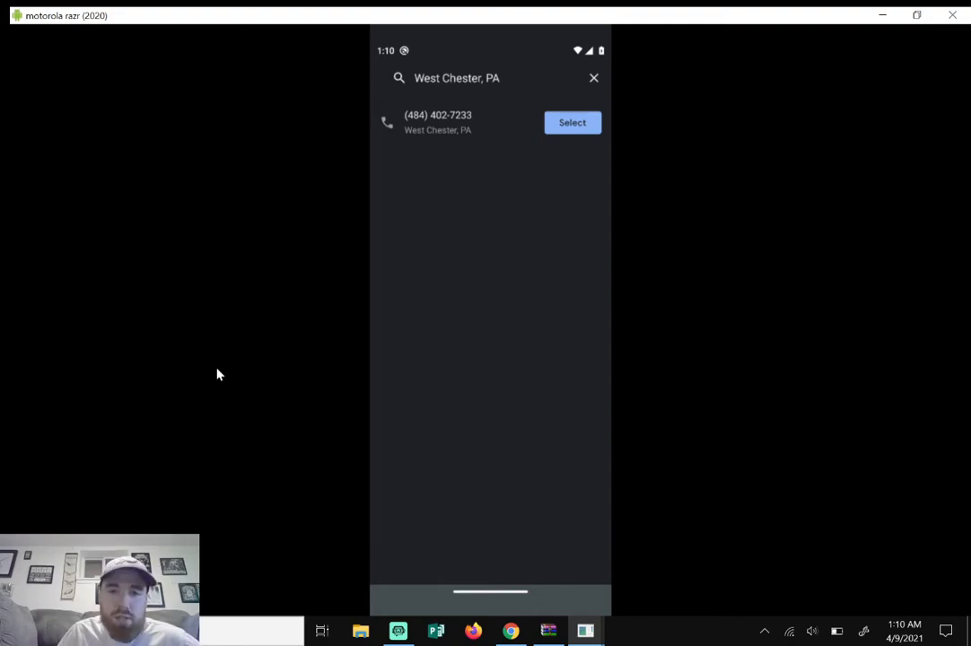
left_click(570, 122)
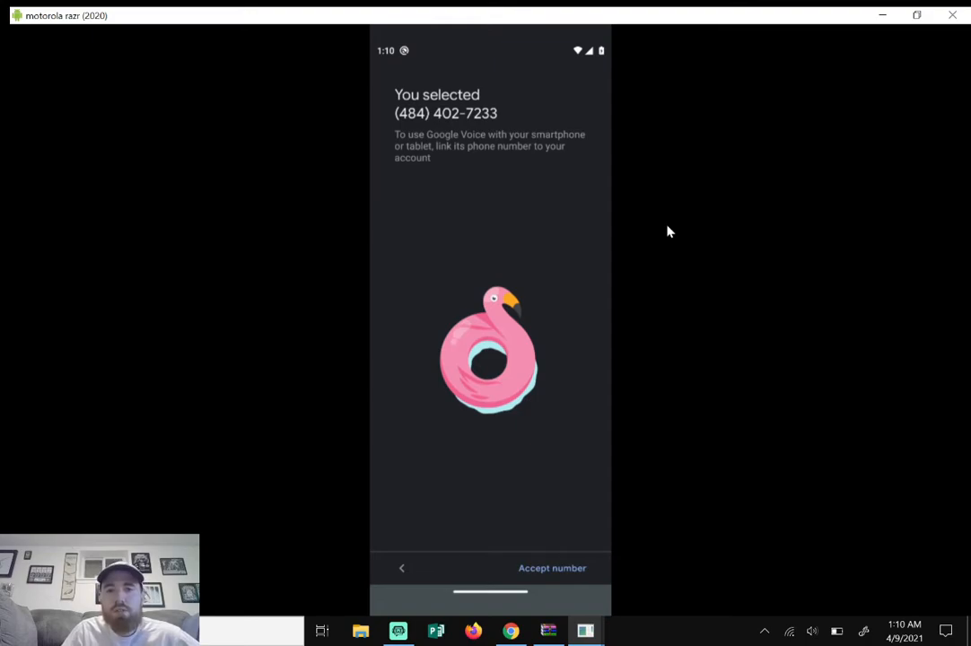
mouse_move(710, 515)
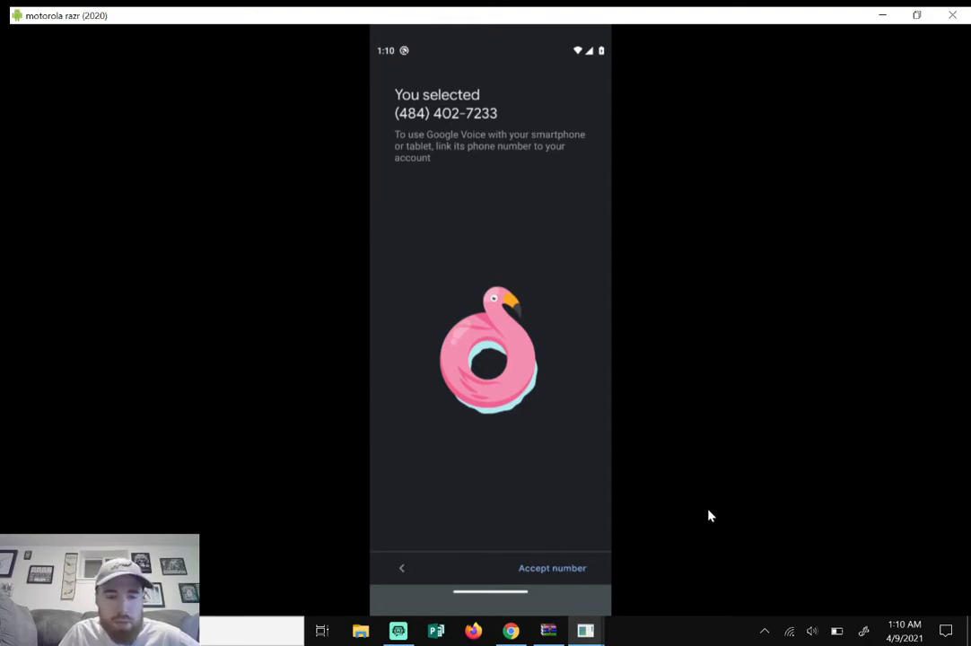
left_click(553, 567)
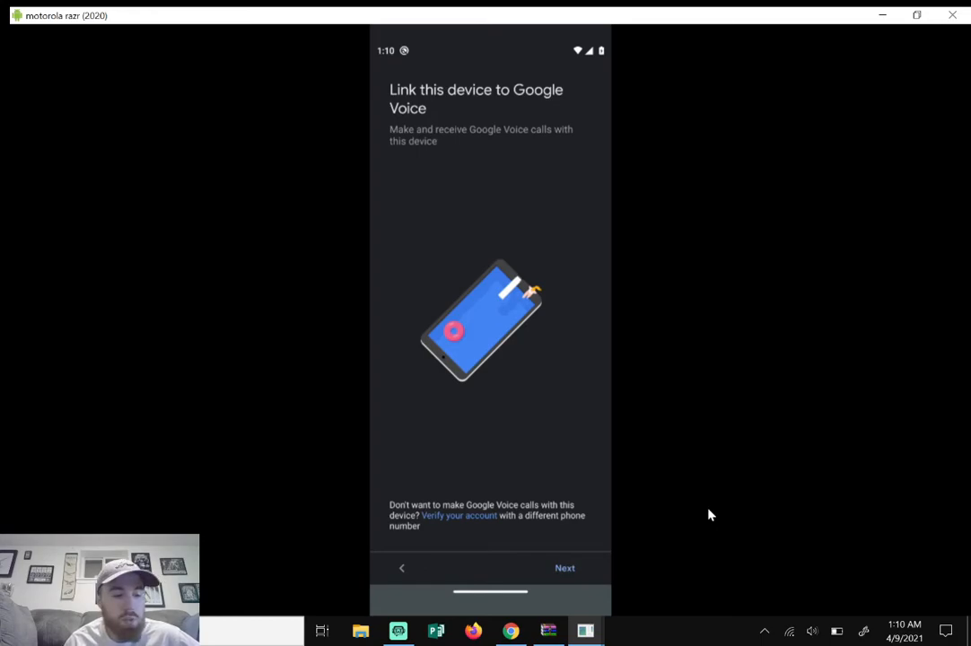
left_click(563, 567)
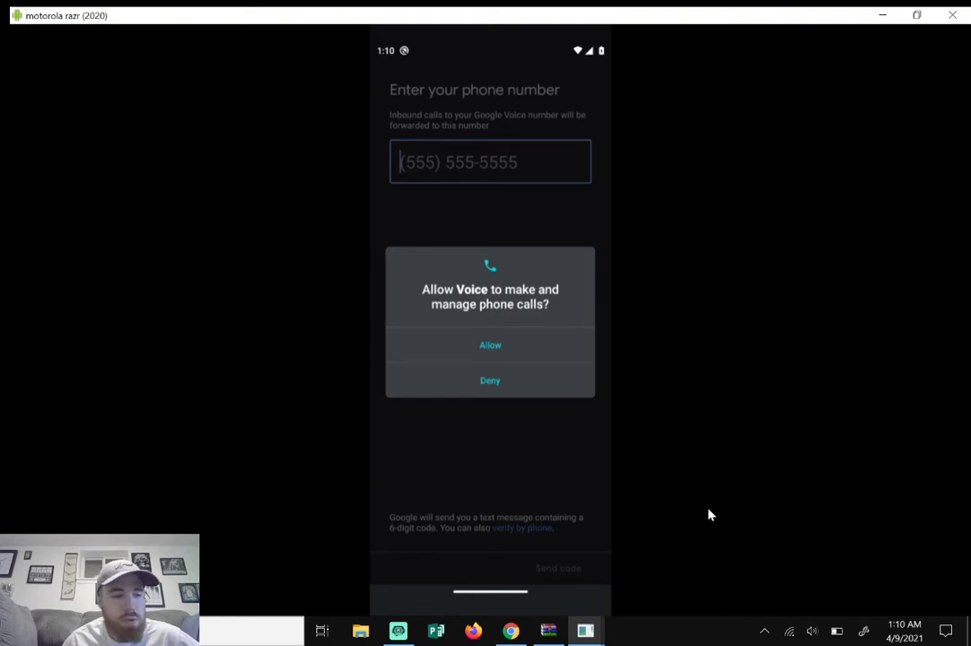
left_click(490, 345)
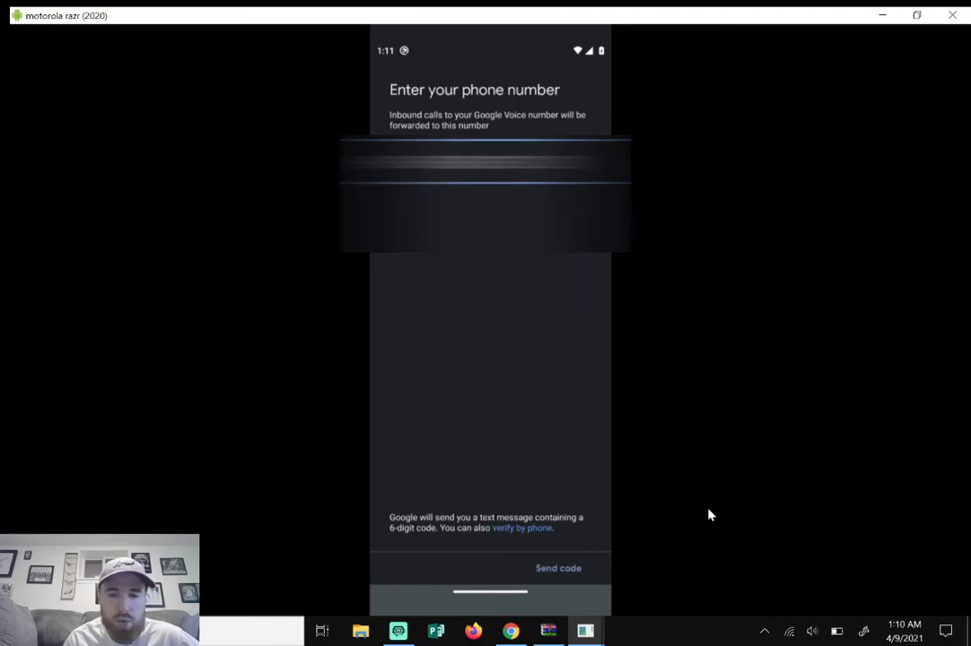
left_click(558, 567)
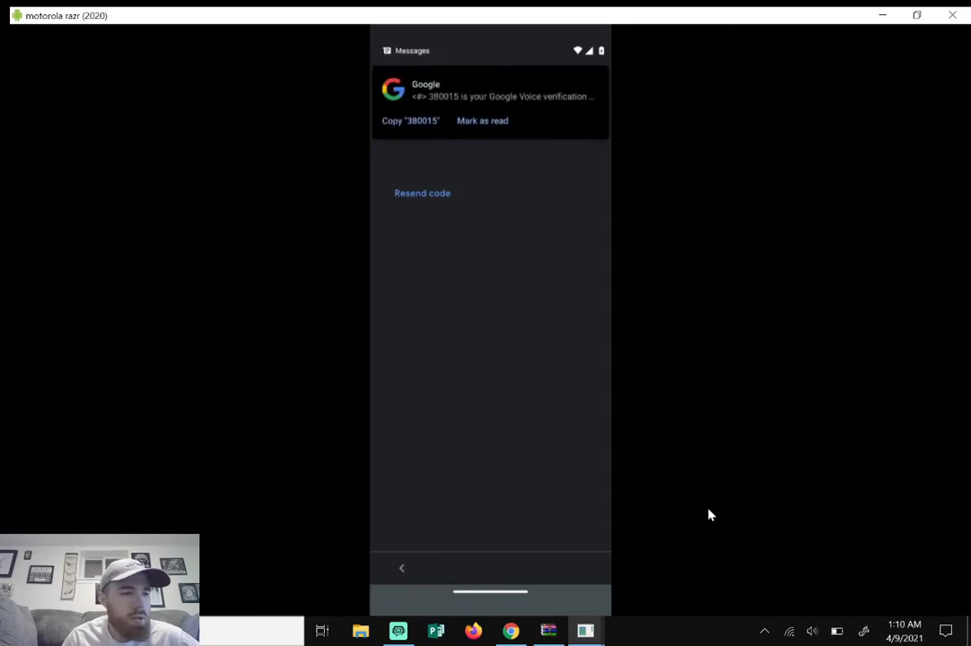
left_click(409, 120)
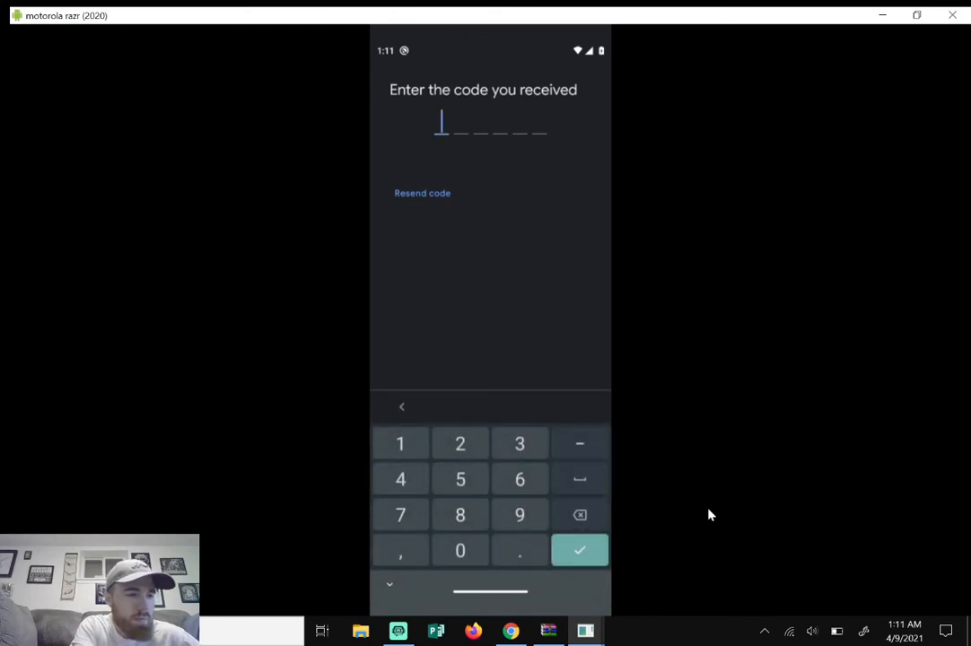
type("38015")
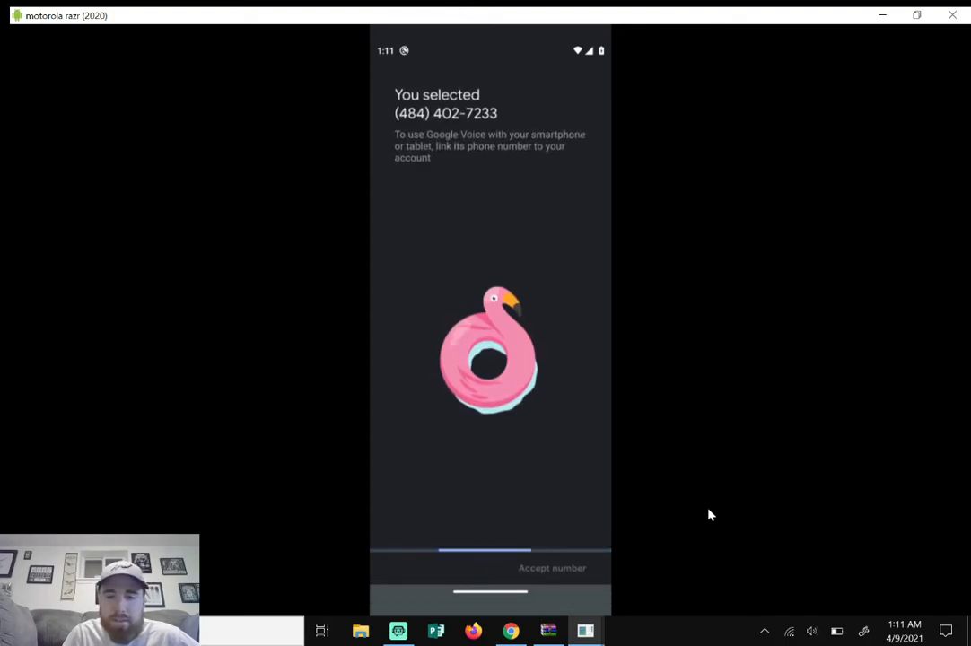
left_click(553, 567)
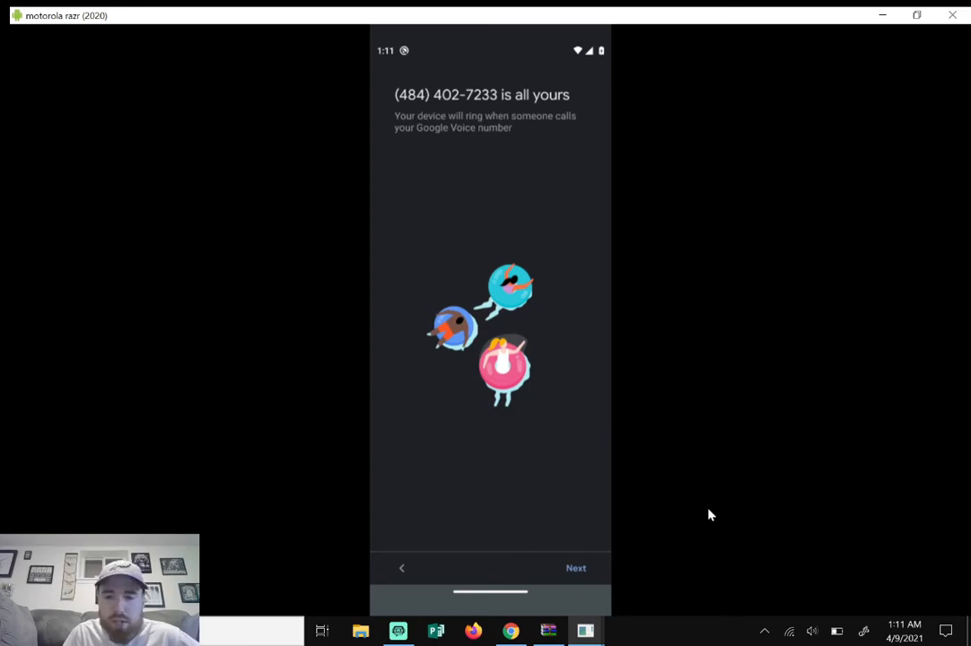
left_click(574, 567)
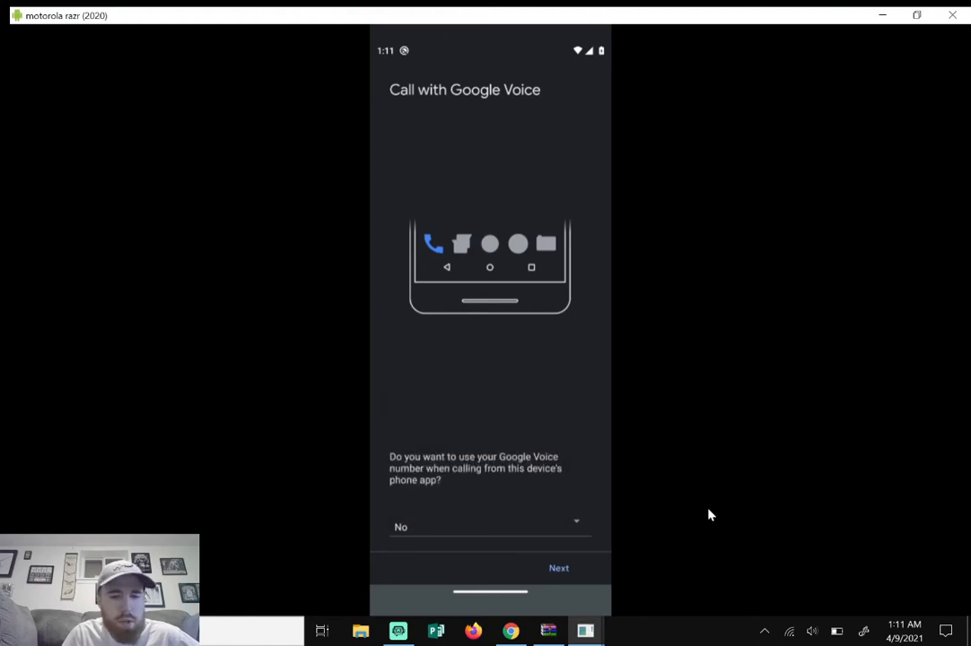
left_click(558, 567)
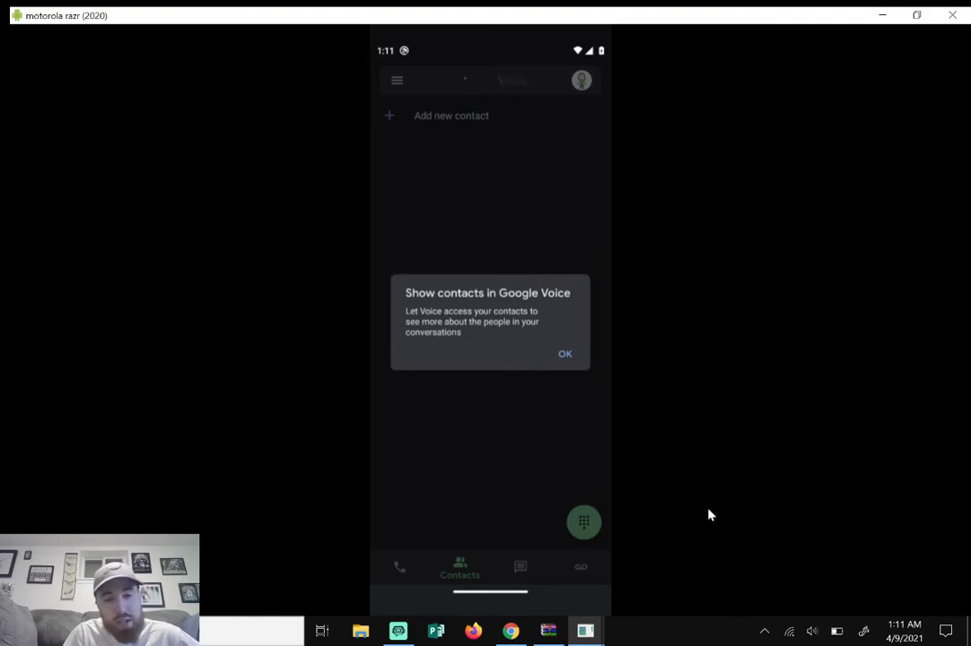
Step: Acknowledge the contacts notice and choose 'Deny & don't ask again'
left_click(564, 351)
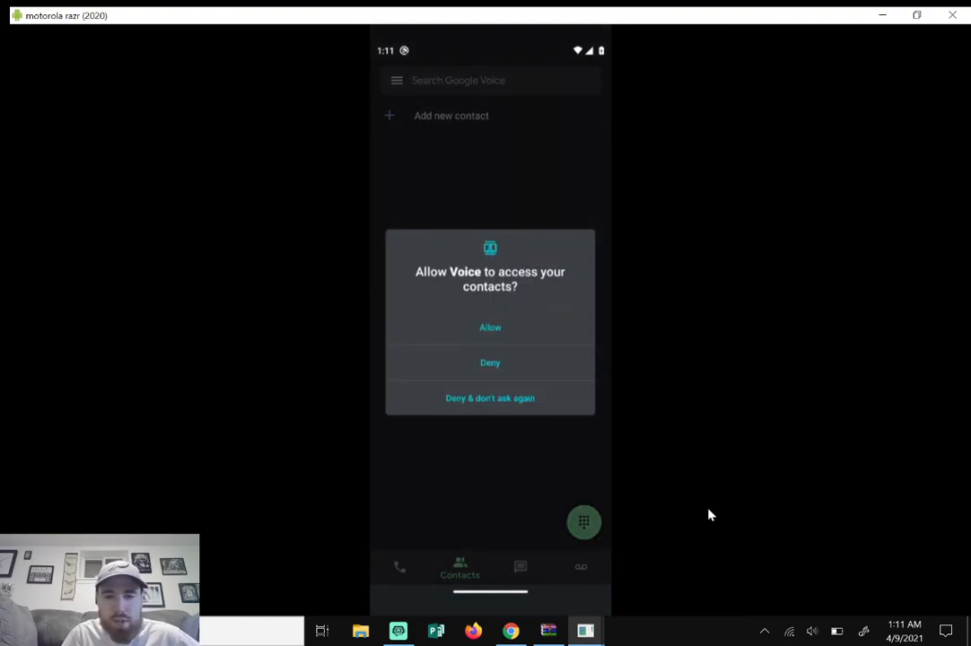
mouse_move(498, 409)
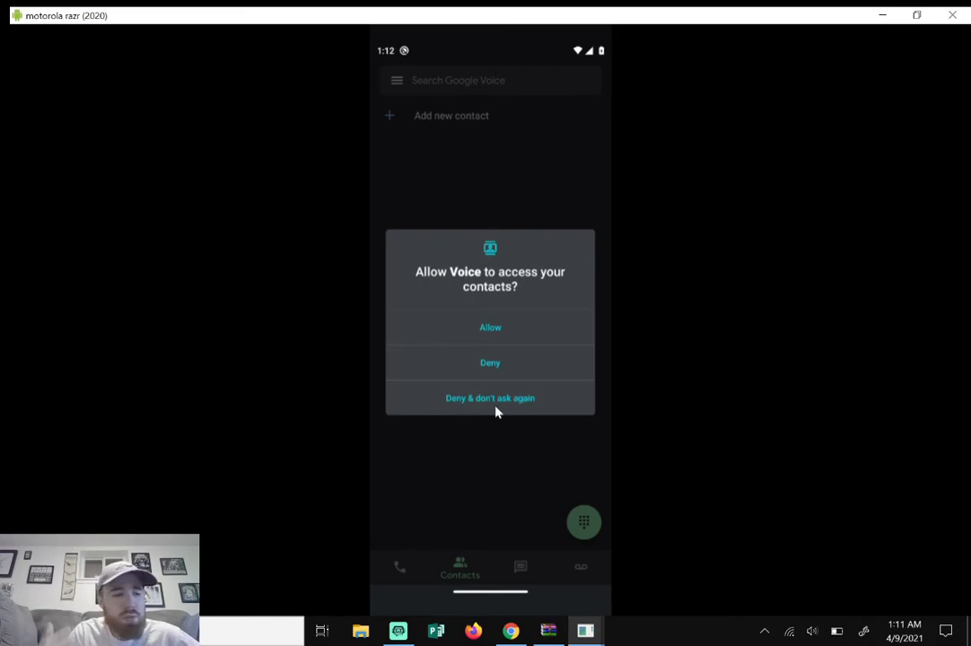
left_click(489, 398)
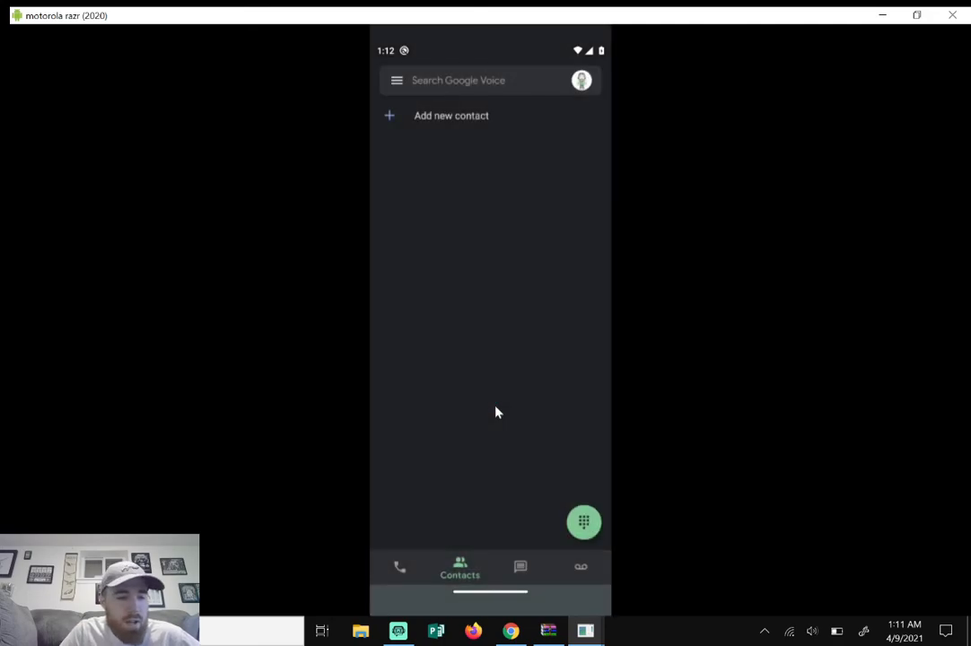
mouse_move(499, 290)
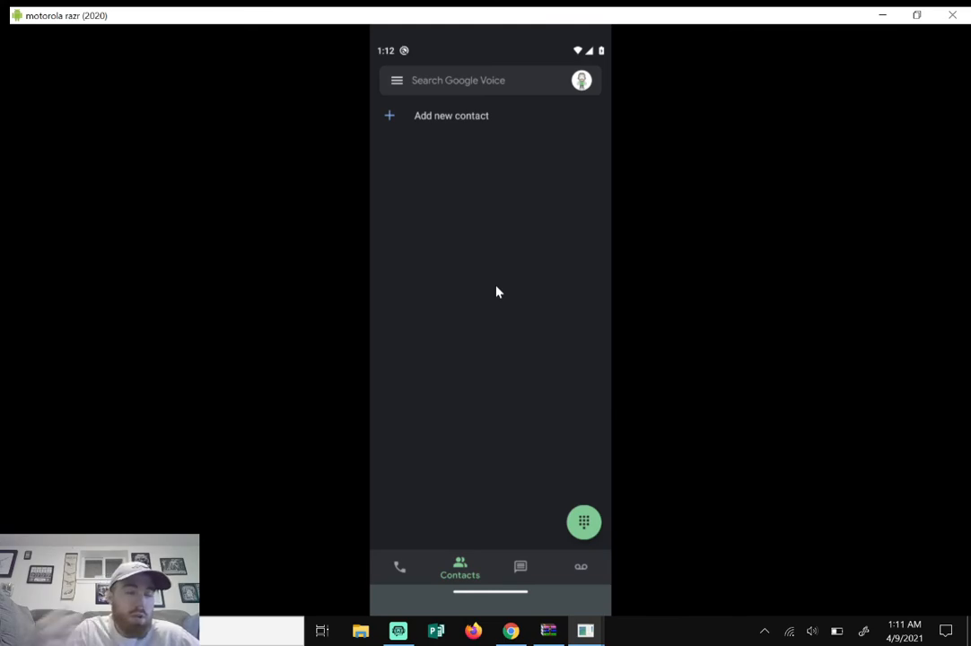
mouse_move(406, 93)
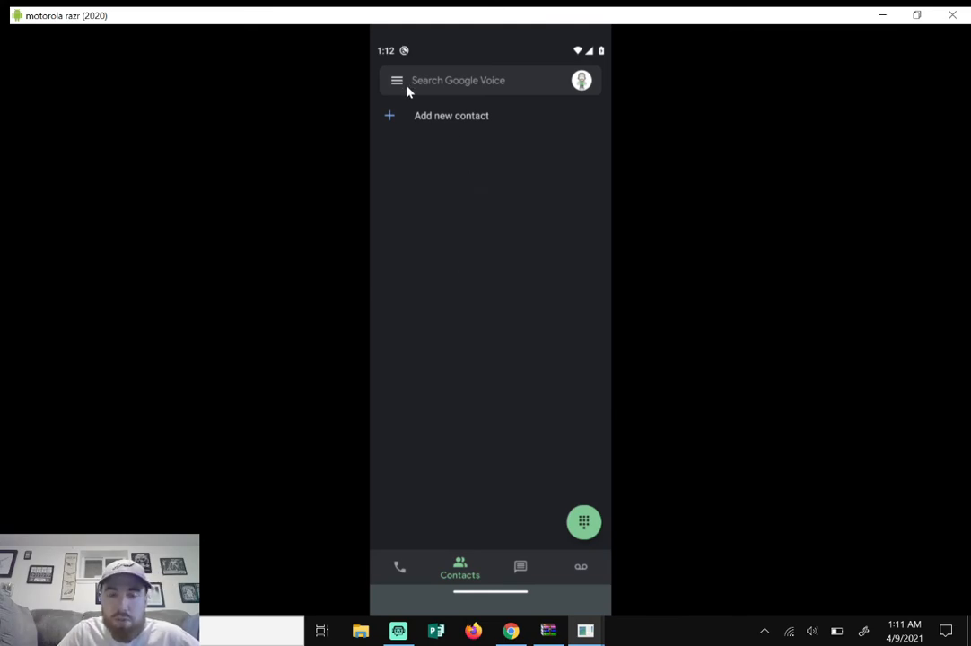
left_click(397, 79)
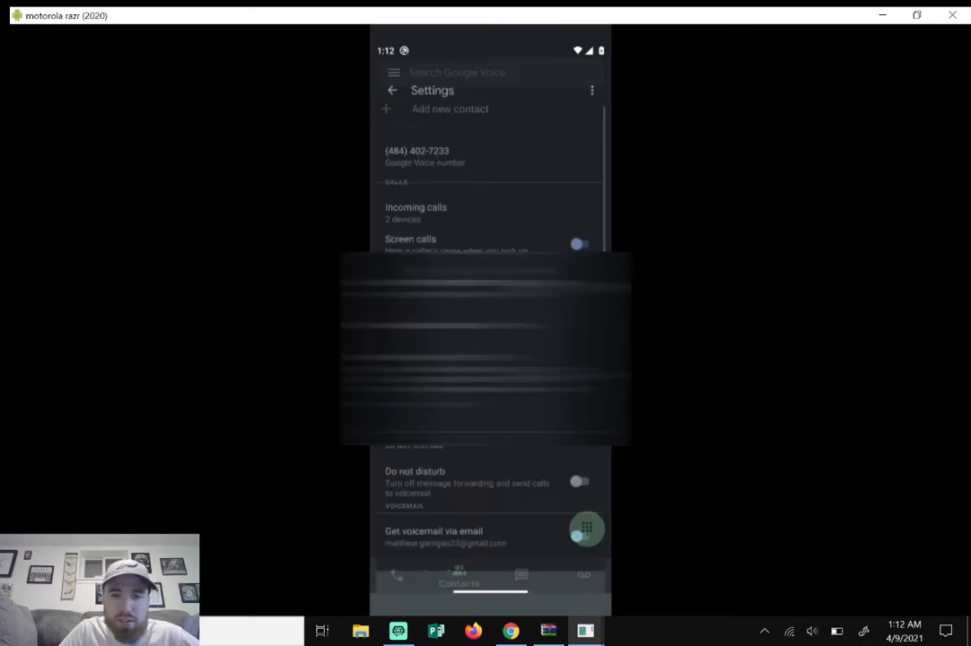
scroll("up", 3)
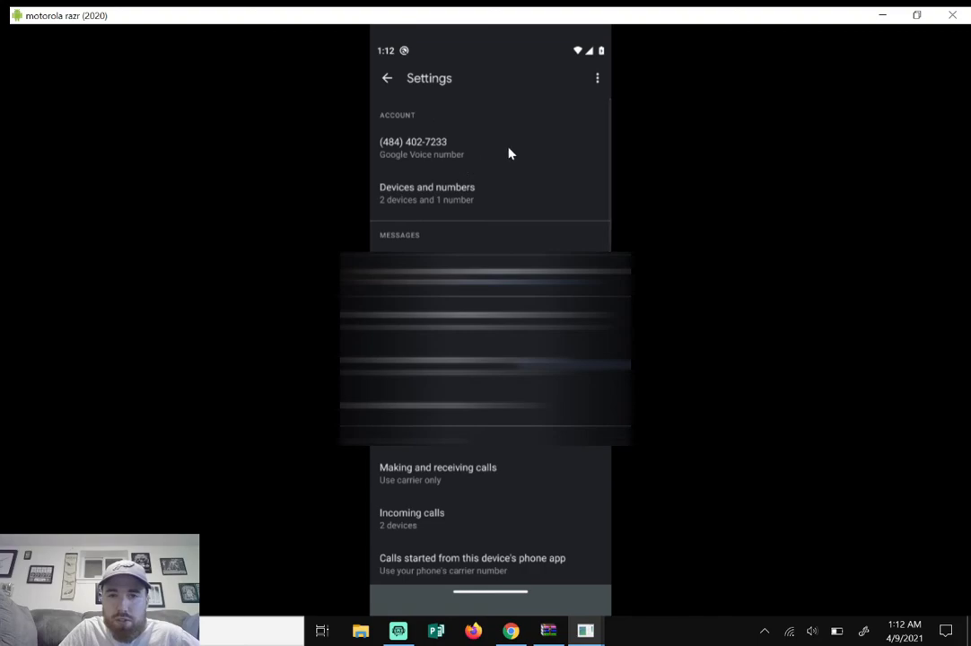
mouse_move(445, 176)
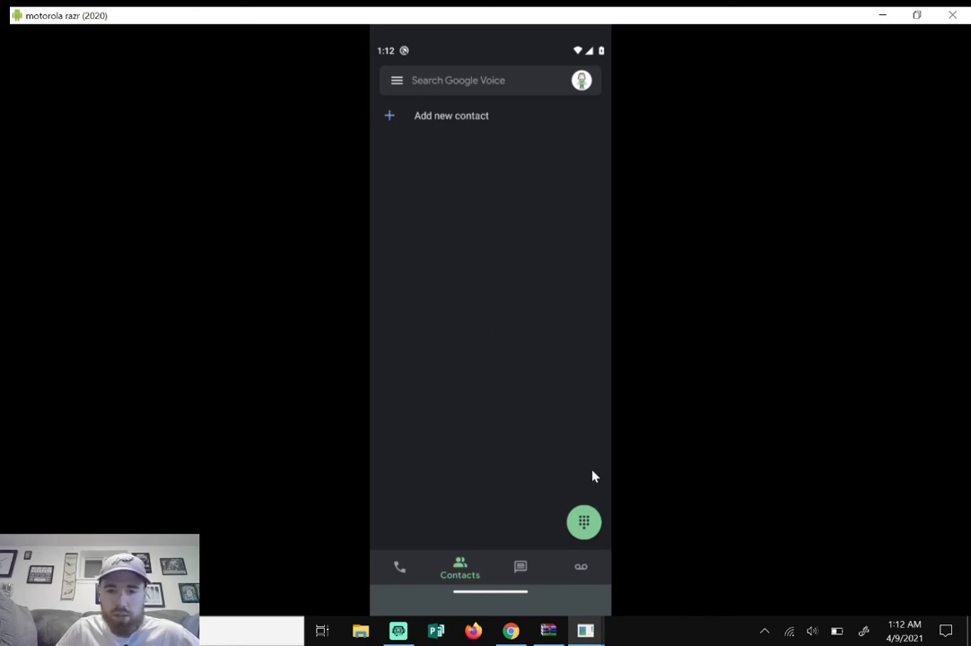
mouse_move(583, 522)
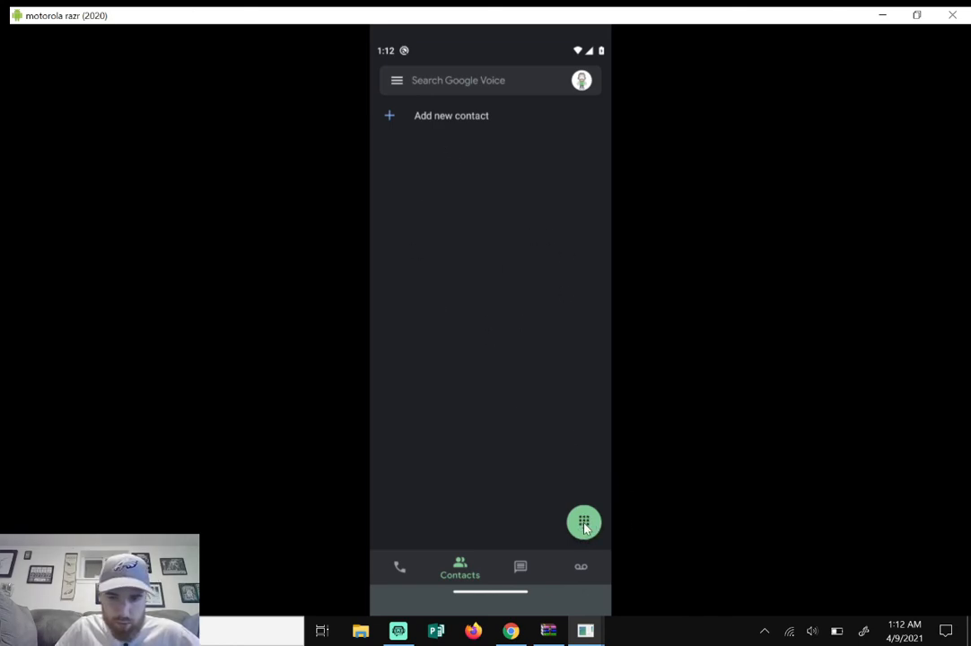
left_click(583, 524)
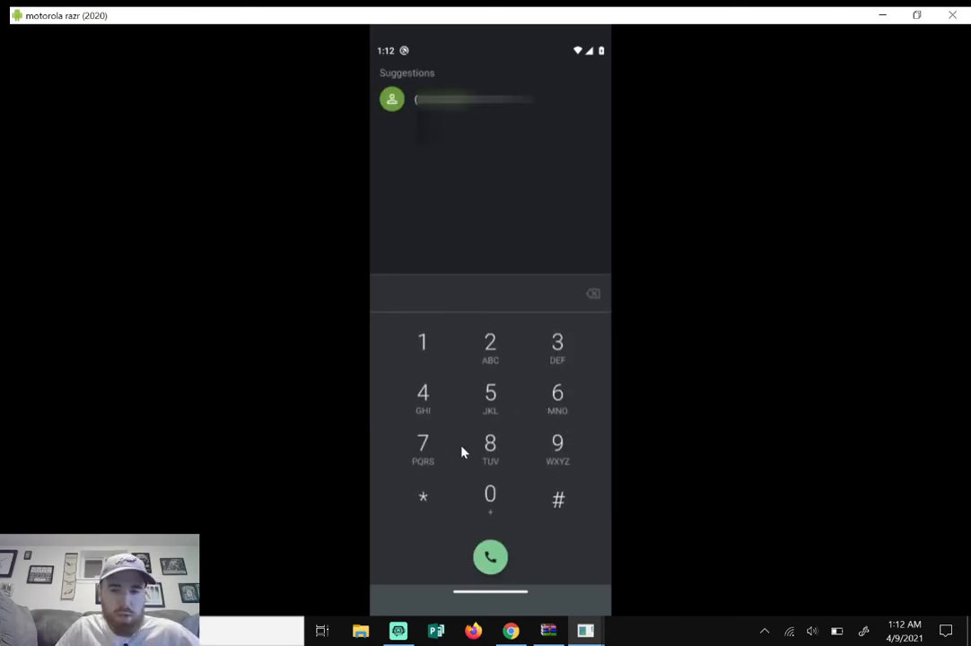
mouse_move(475, 413)
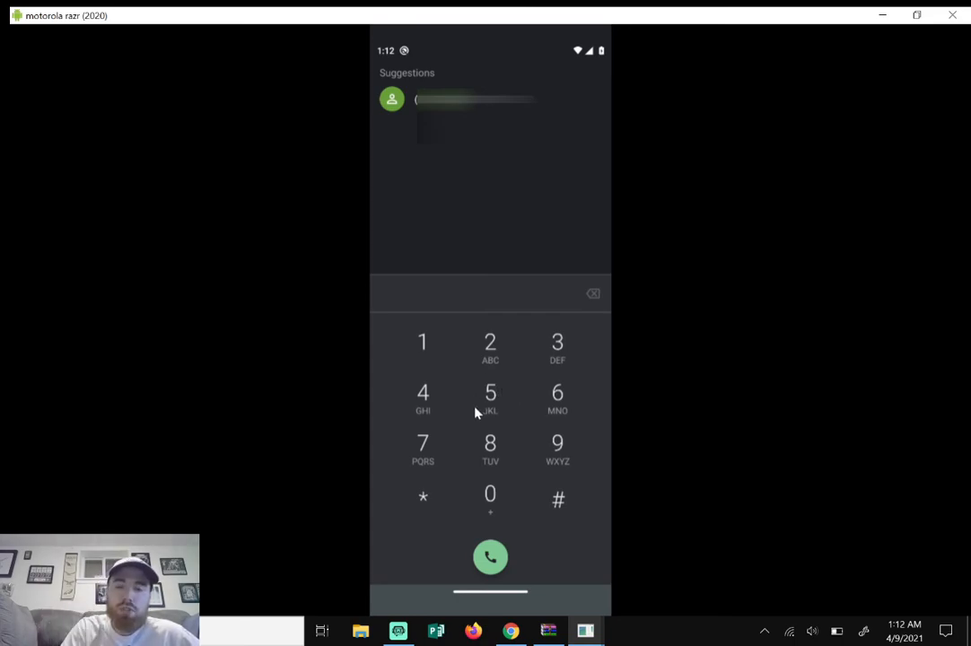
left_click(459, 567)
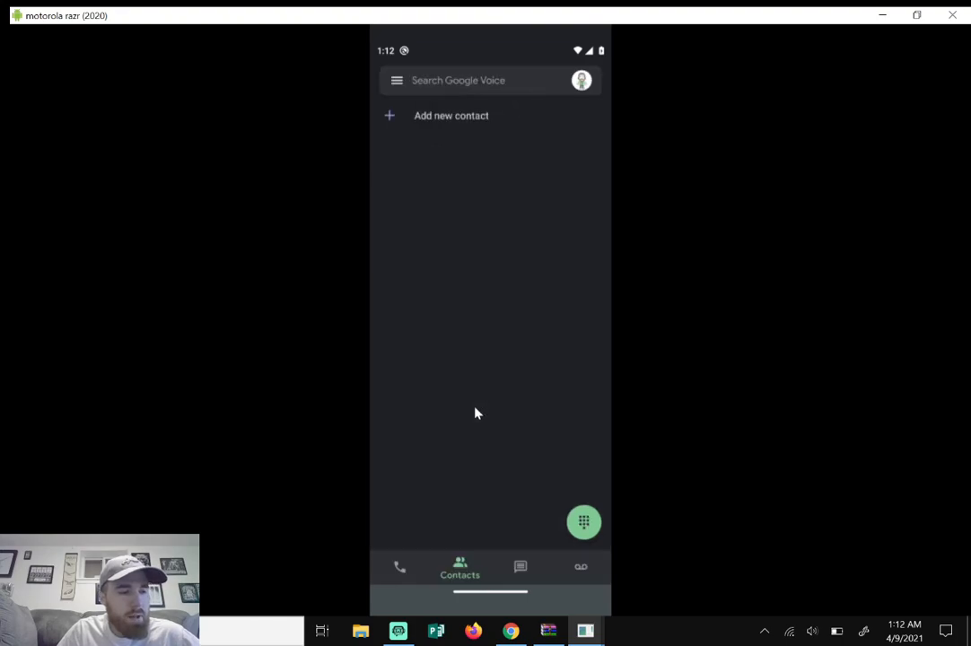
mouse_move(520, 566)
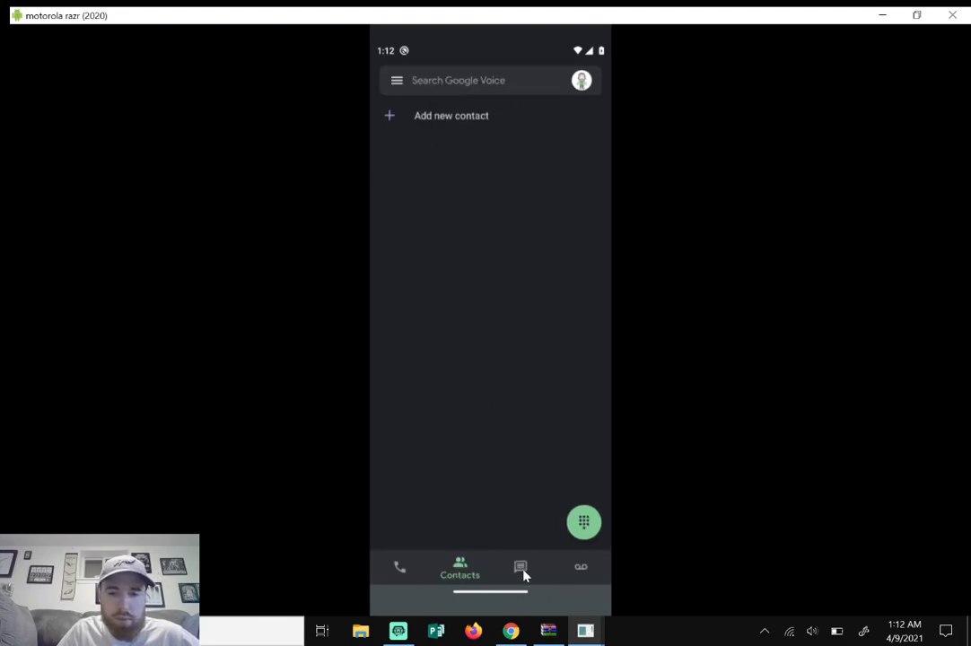
Step: View the empty Messages list, start a new message and abandon it to return
left_click(520, 571)
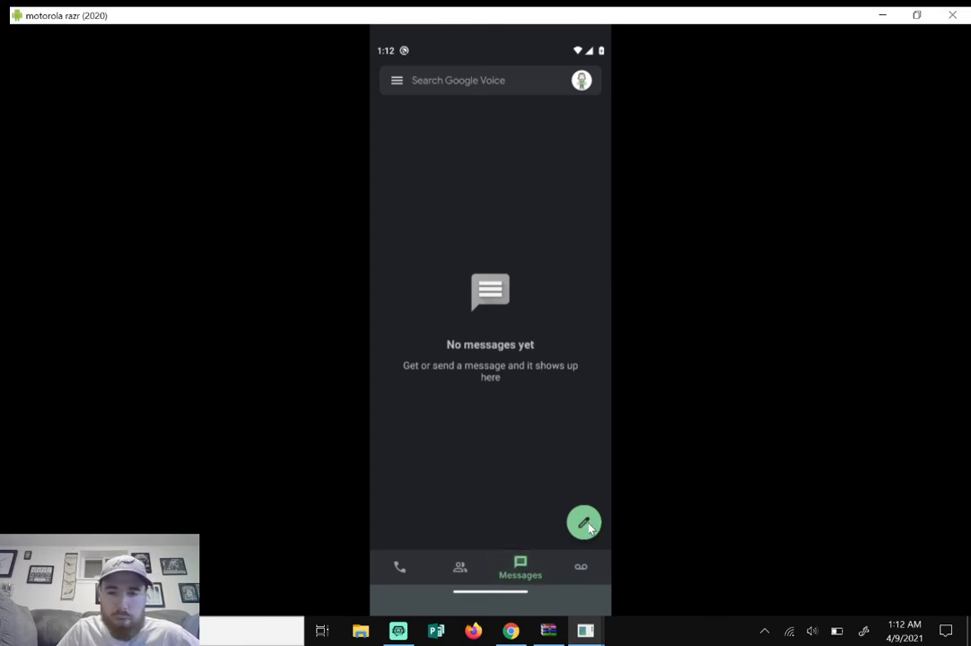
left_click(584, 524)
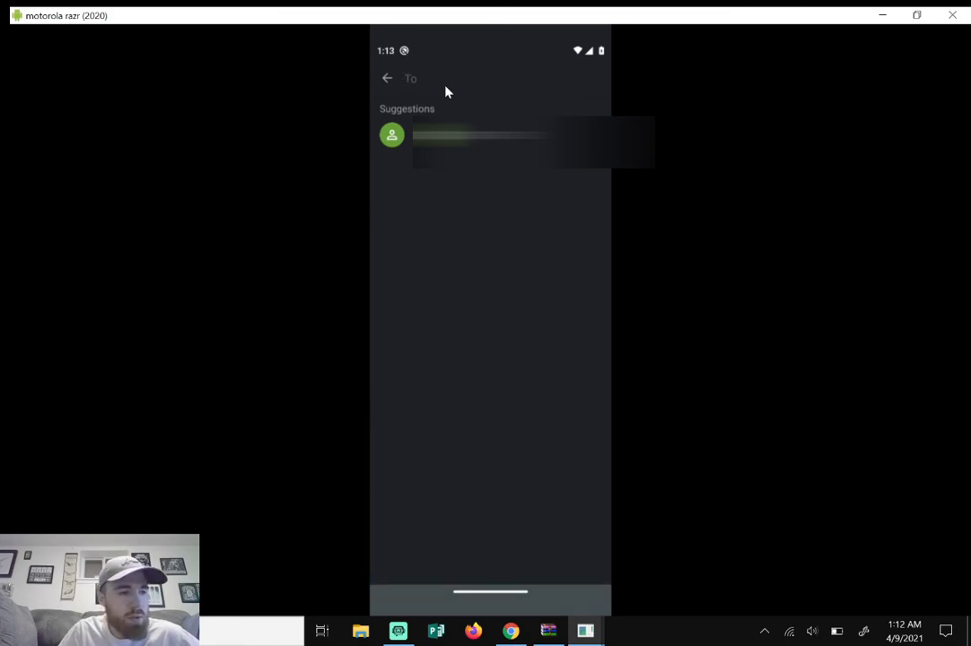
left_click(387, 79)
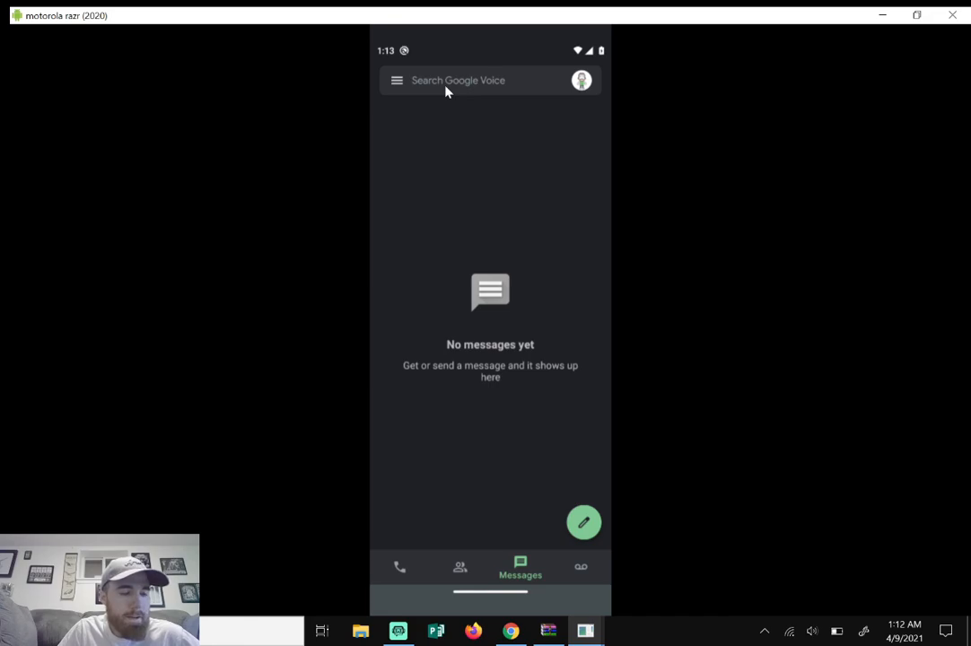